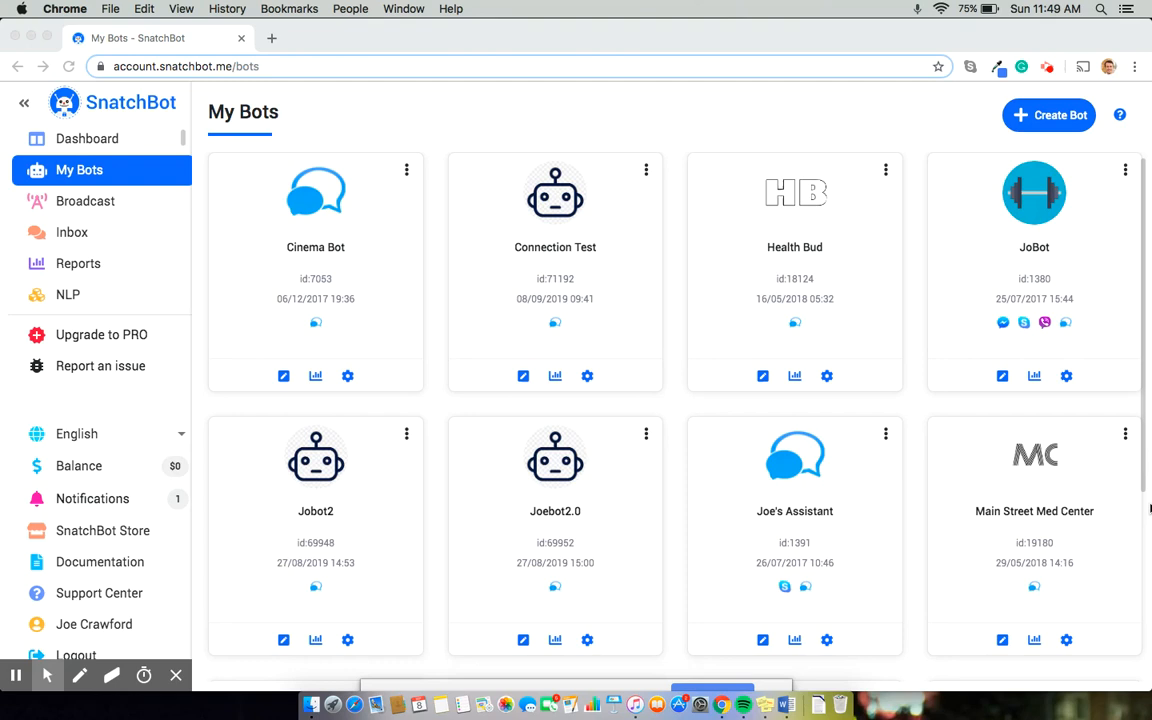
{"action": "mouse_move", "coordinate": [613, 468]}
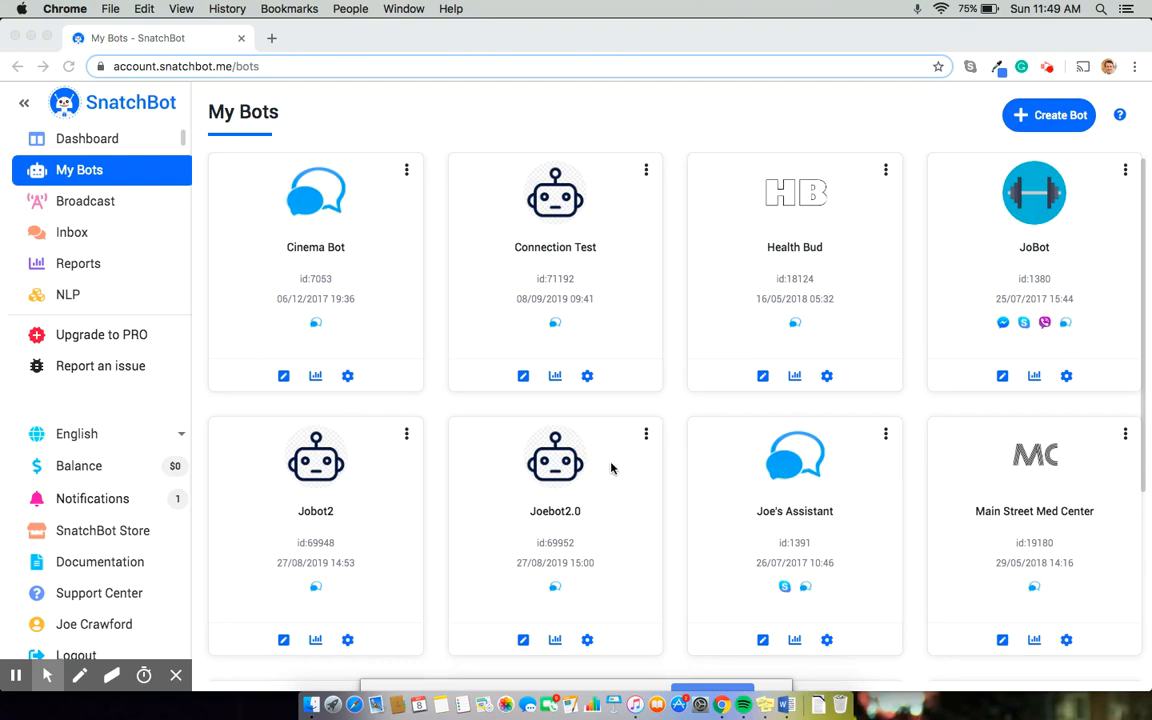
Open the Joebot2.0 bot card from My Bots to load its builder.
{"action": "left_click", "coordinate": [555, 460]}
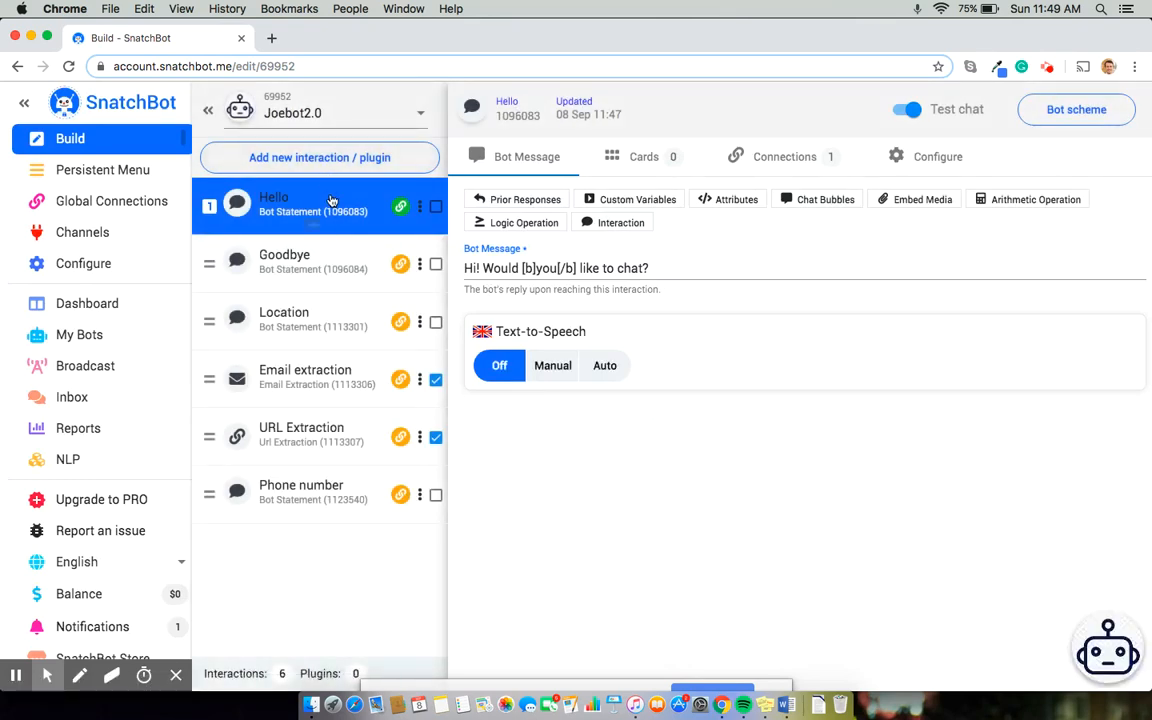
{"action": "mouse_move", "coordinate": [332, 207]}
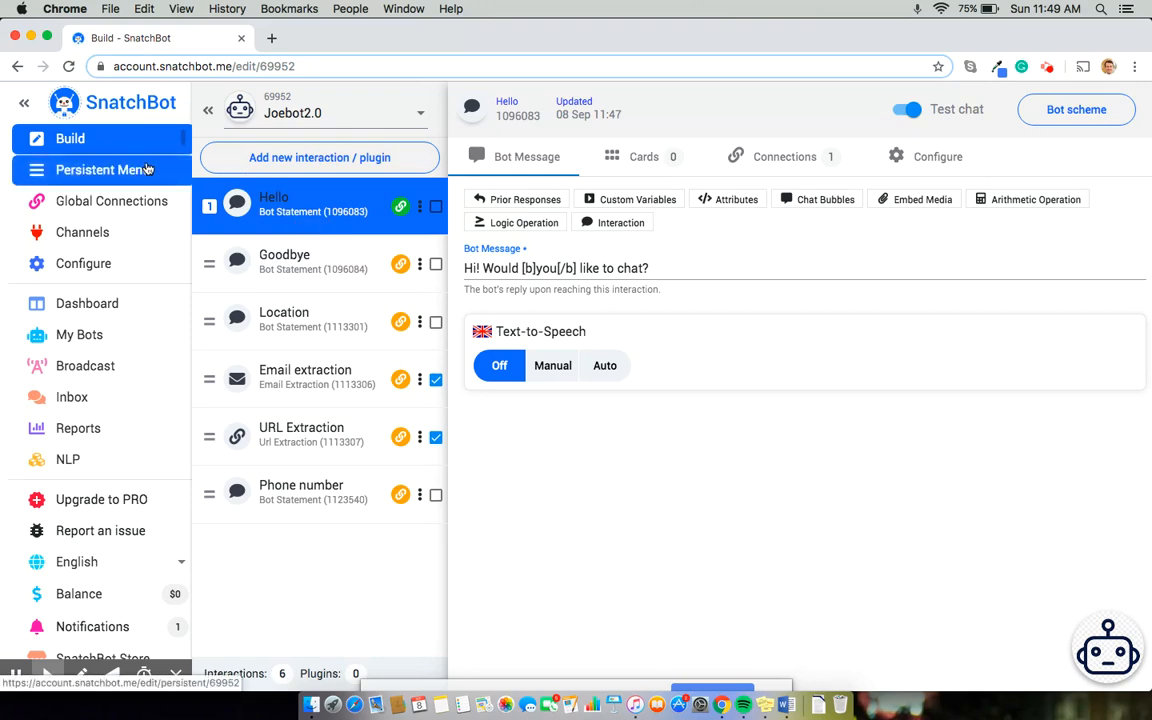
Show the WebChat persistent menu and scroll down to its menu items.
{"action": "left_click", "coordinate": [105, 169]}
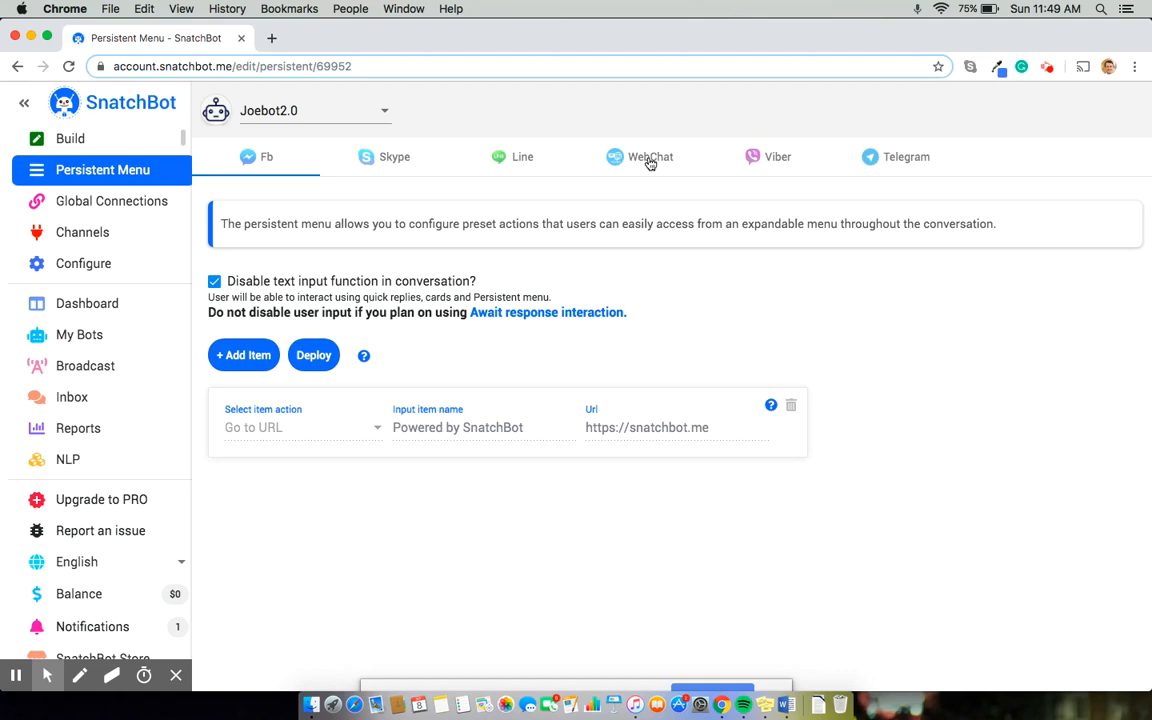
{"action": "left_click", "coordinate": [650, 157]}
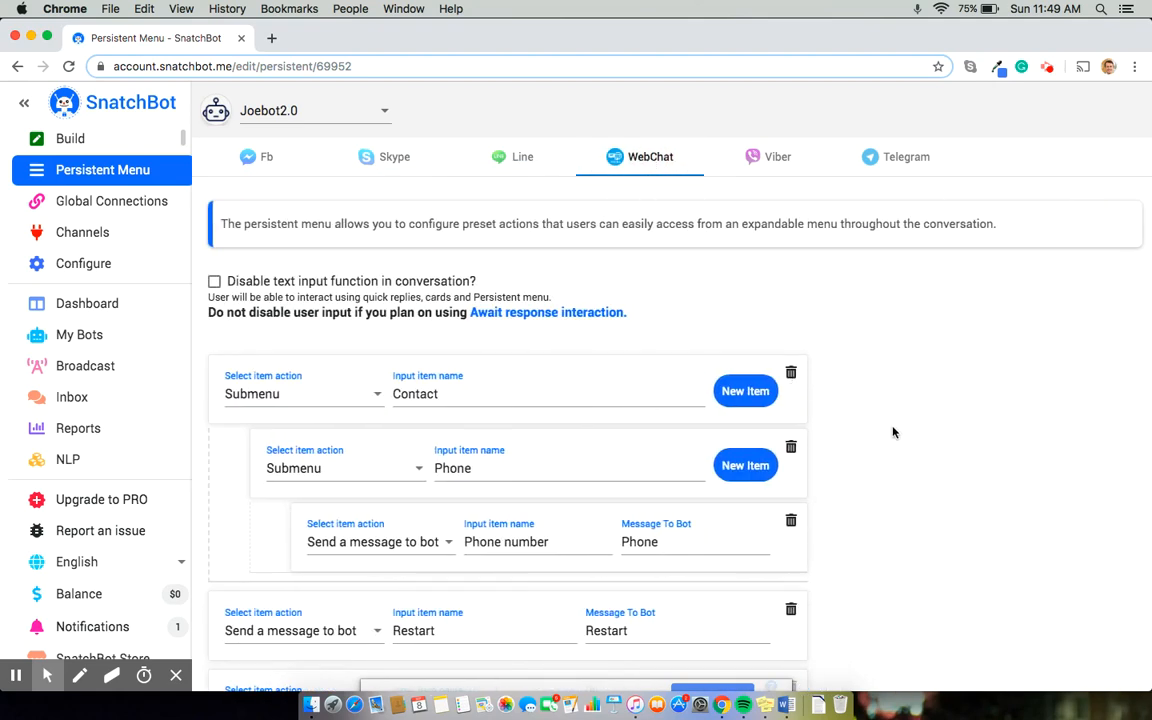
{"action": "scroll", "scroll_direction": "down", "scroll_amount": 3}
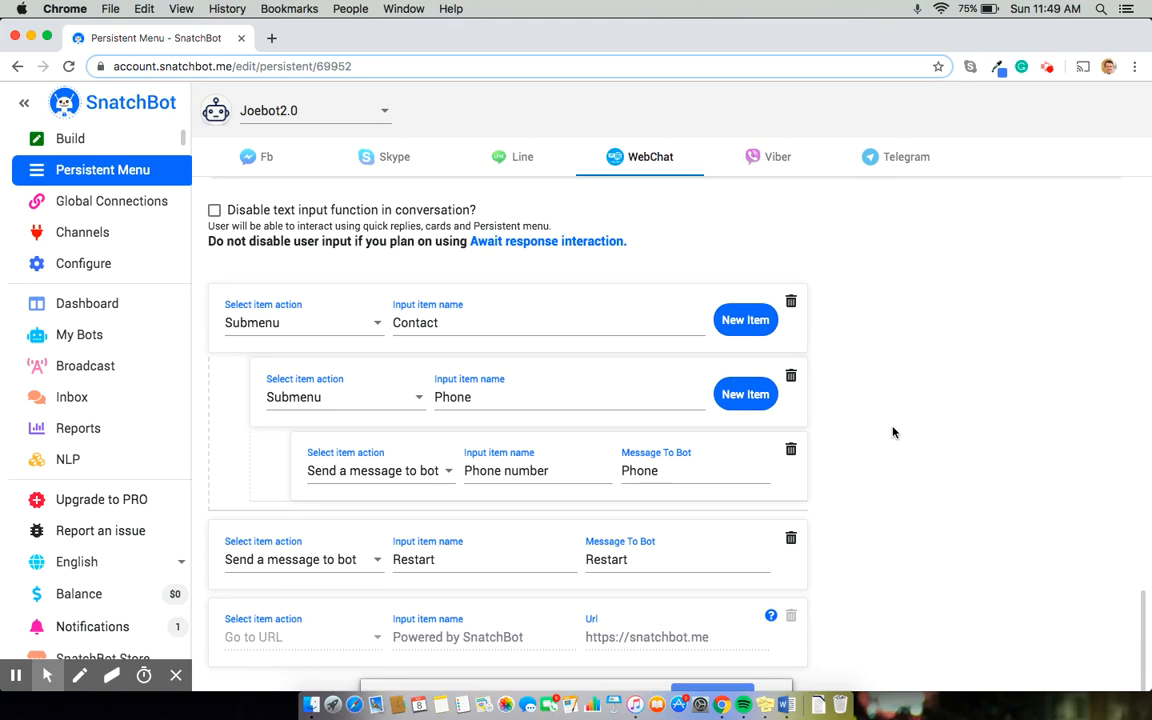
{"action": "mouse_move", "coordinate": [854, 324]}
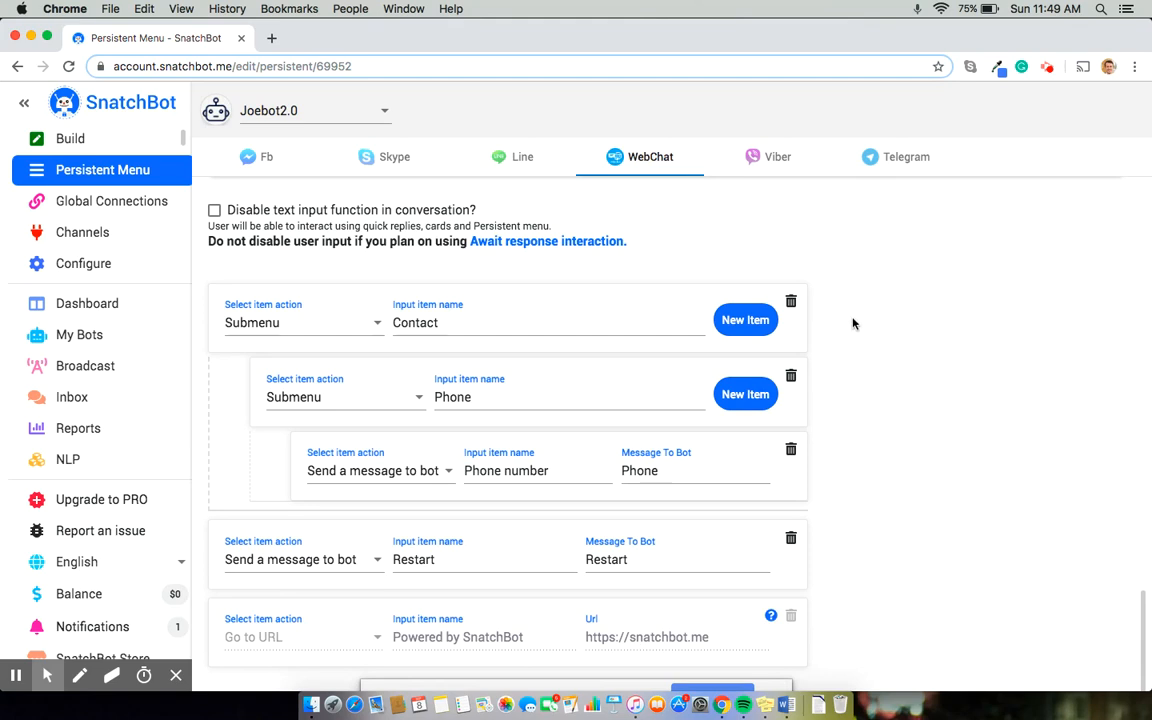
{"action": "mouse_move", "coordinate": [820, 372]}
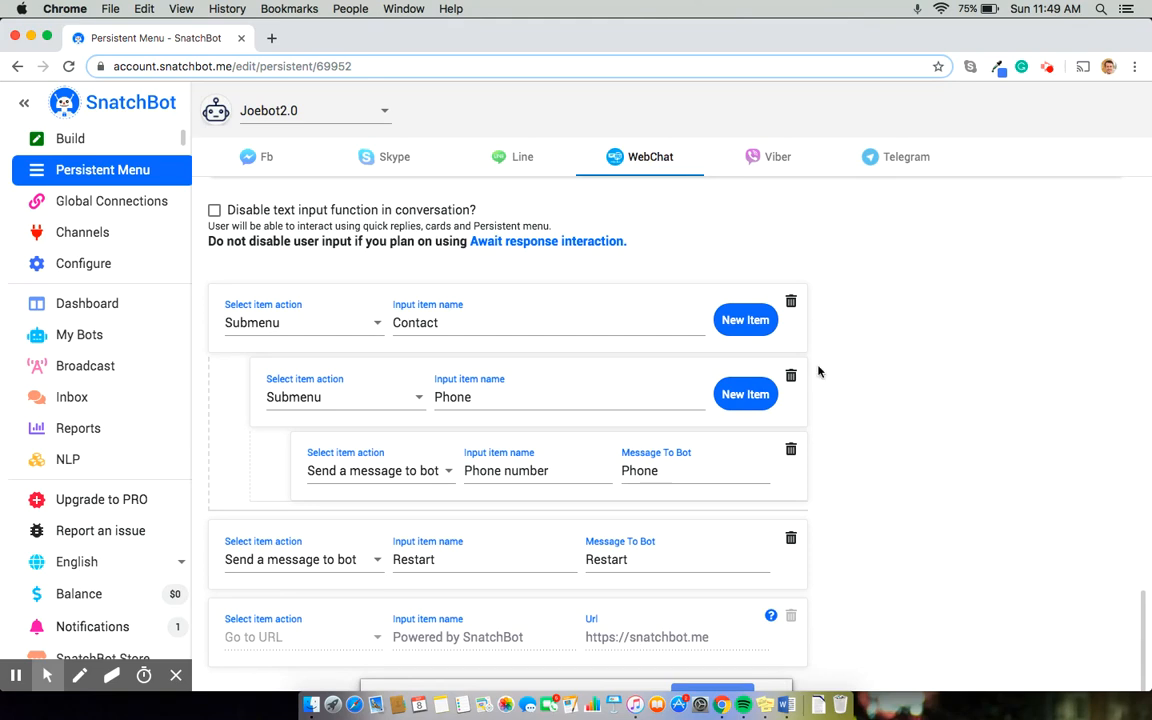
{"action": "mouse_move", "coordinate": [824, 348]}
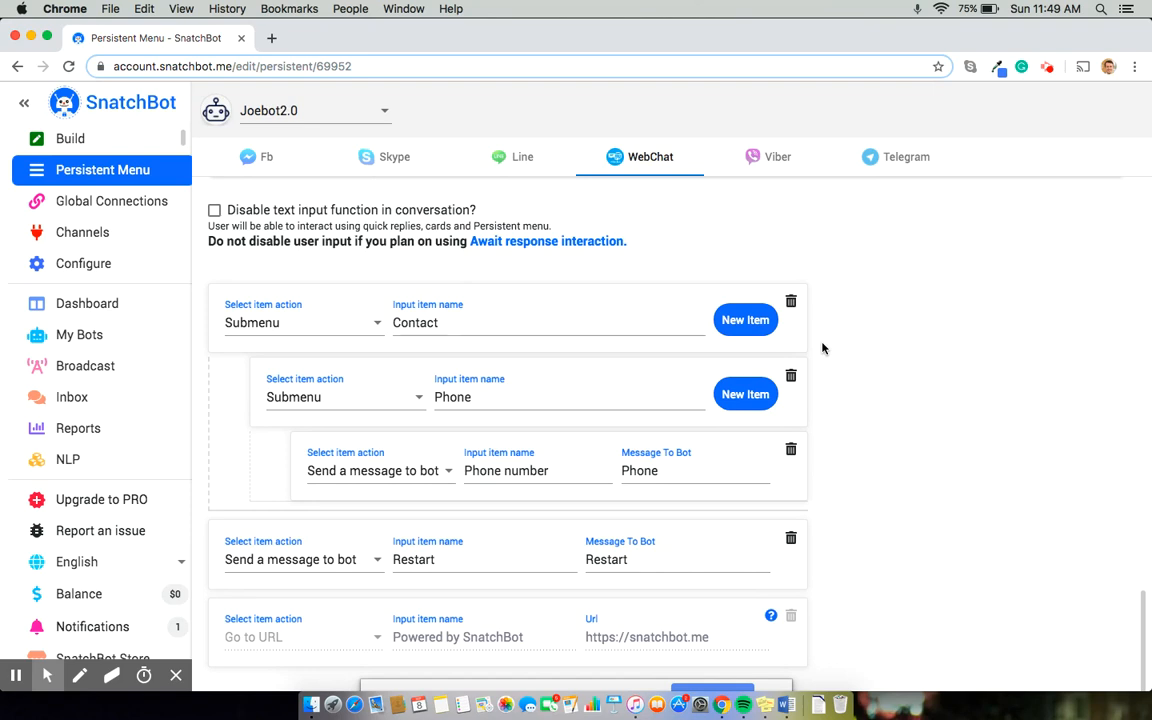
{"action": "mouse_move", "coordinate": [373, 325]}
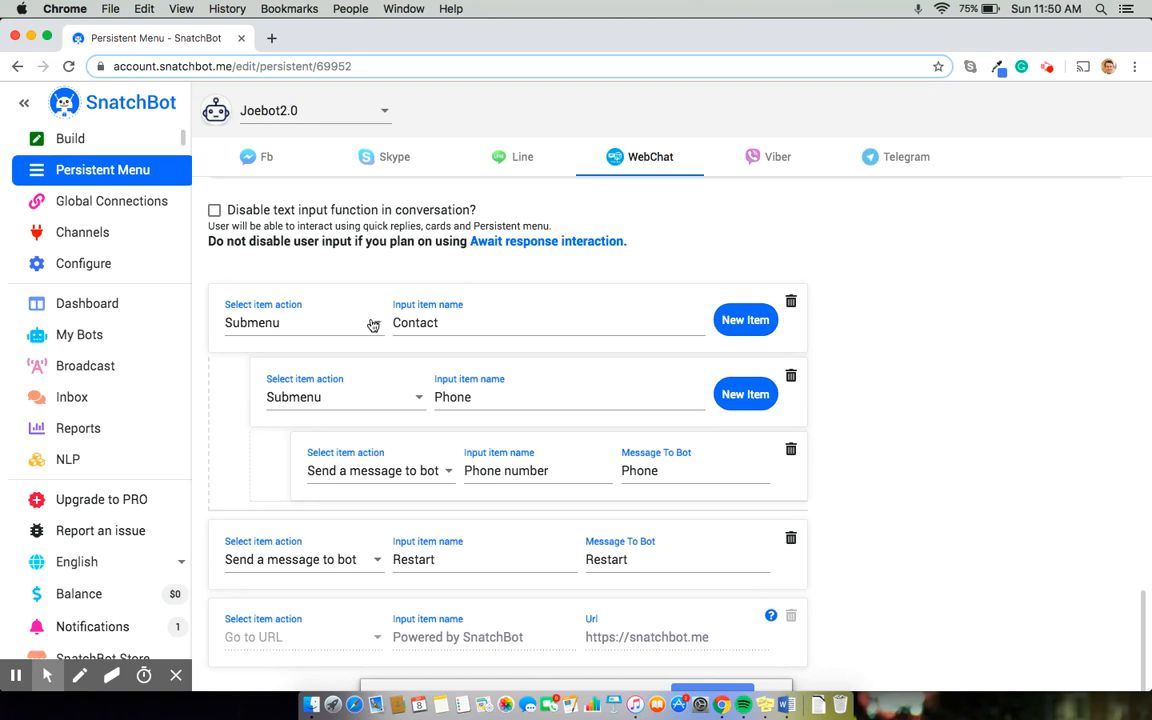
{"action": "mouse_move", "coordinate": [535, 368]}
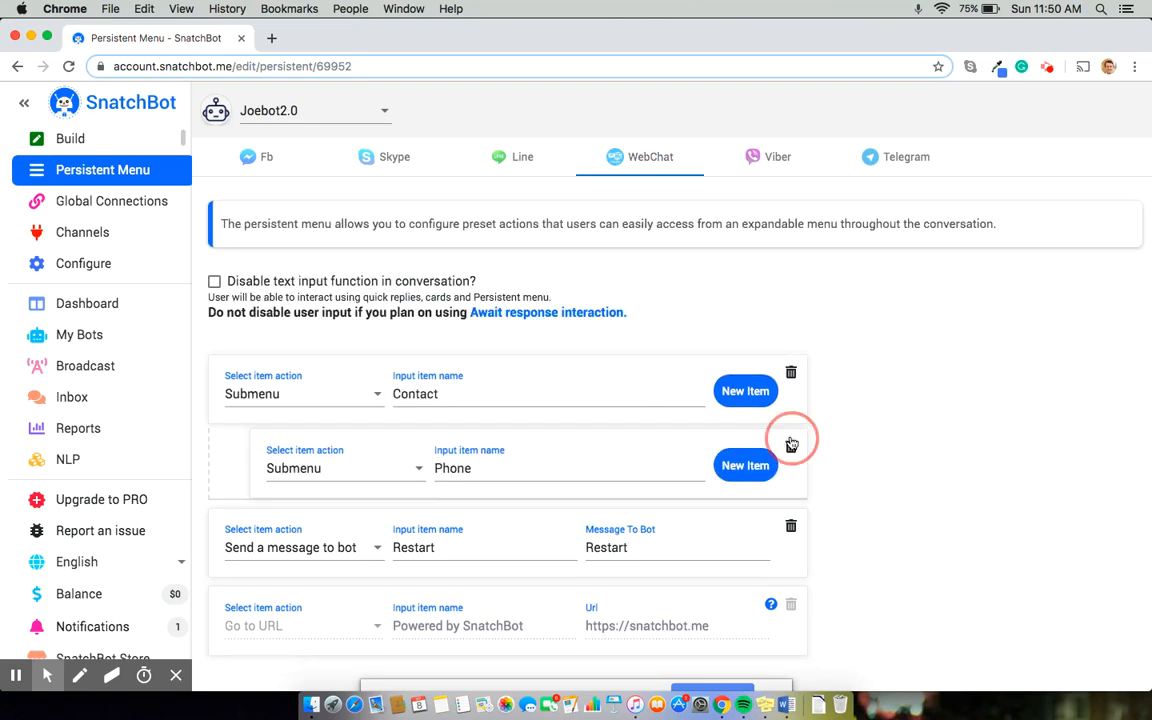
Delete the Phone submenu item from the WebChat persistent menu.
{"action": "left_click", "coordinate": [791, 443]}
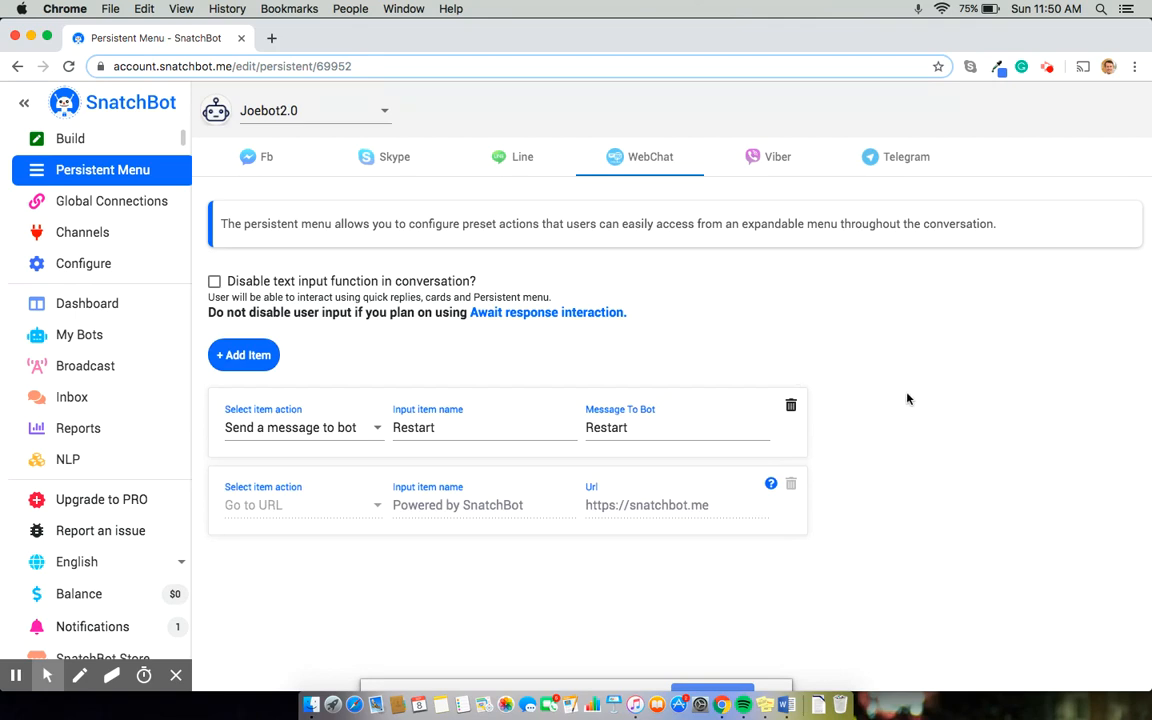
{"action": "mouse_move", "coordinate": [309, 524]}
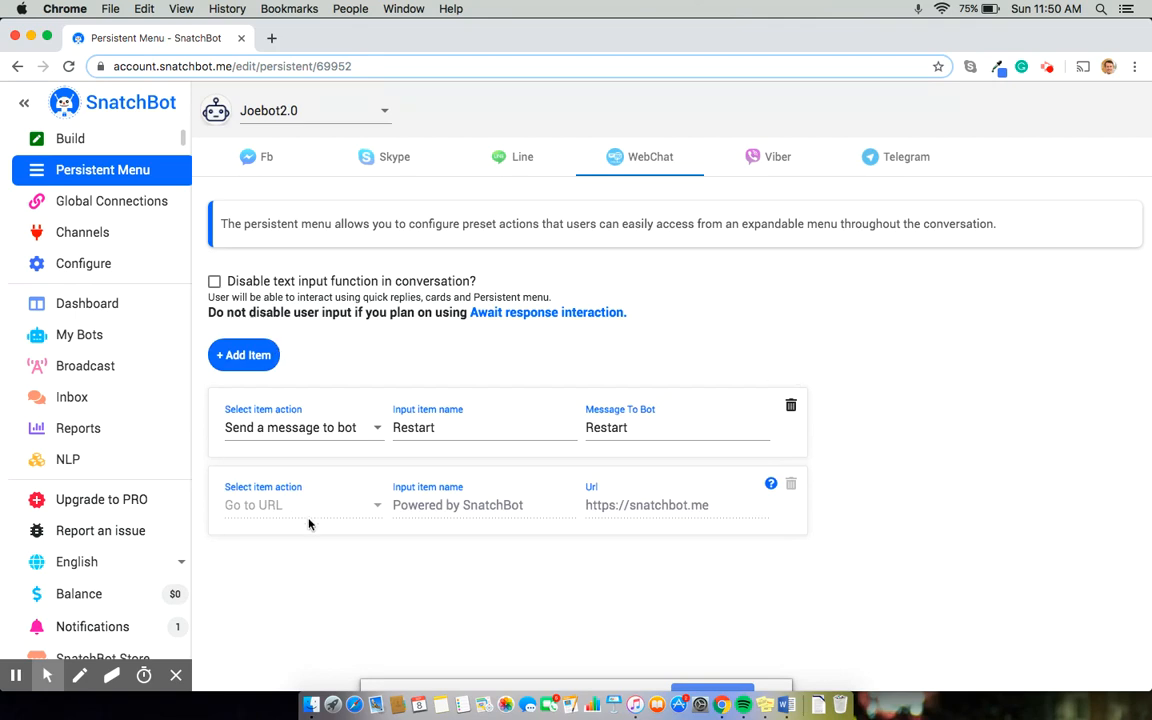
{"action": "mouse_move", "coordinate": [355, 444]}
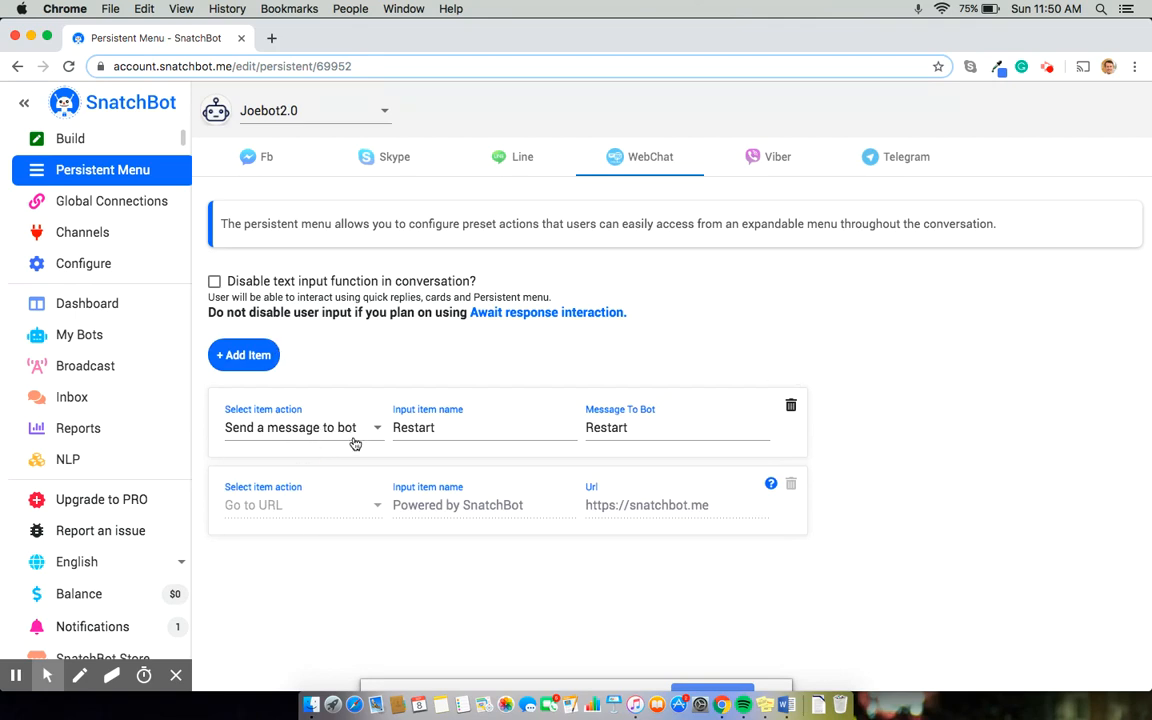
{"action": "mouse_move", "coordinate": [593, 492]}
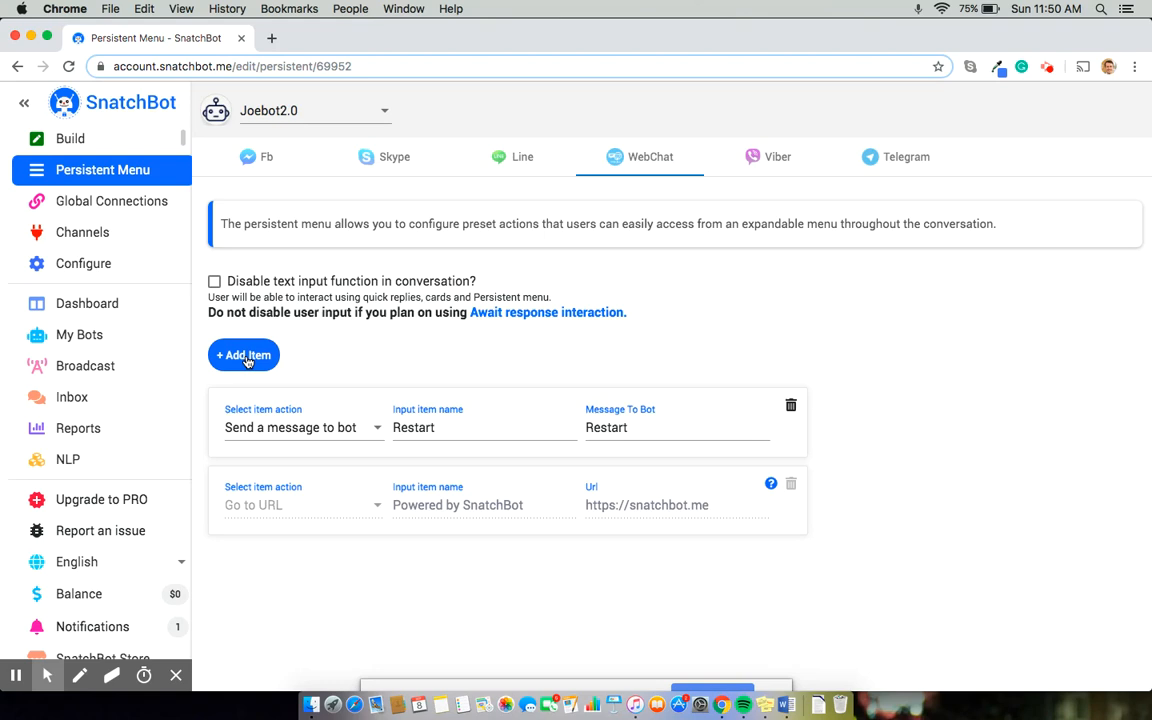
Add a new Submenu item named 'Contact' and give it an empty child item.
{"action": "left_click", "coordinate": [243, 355]}
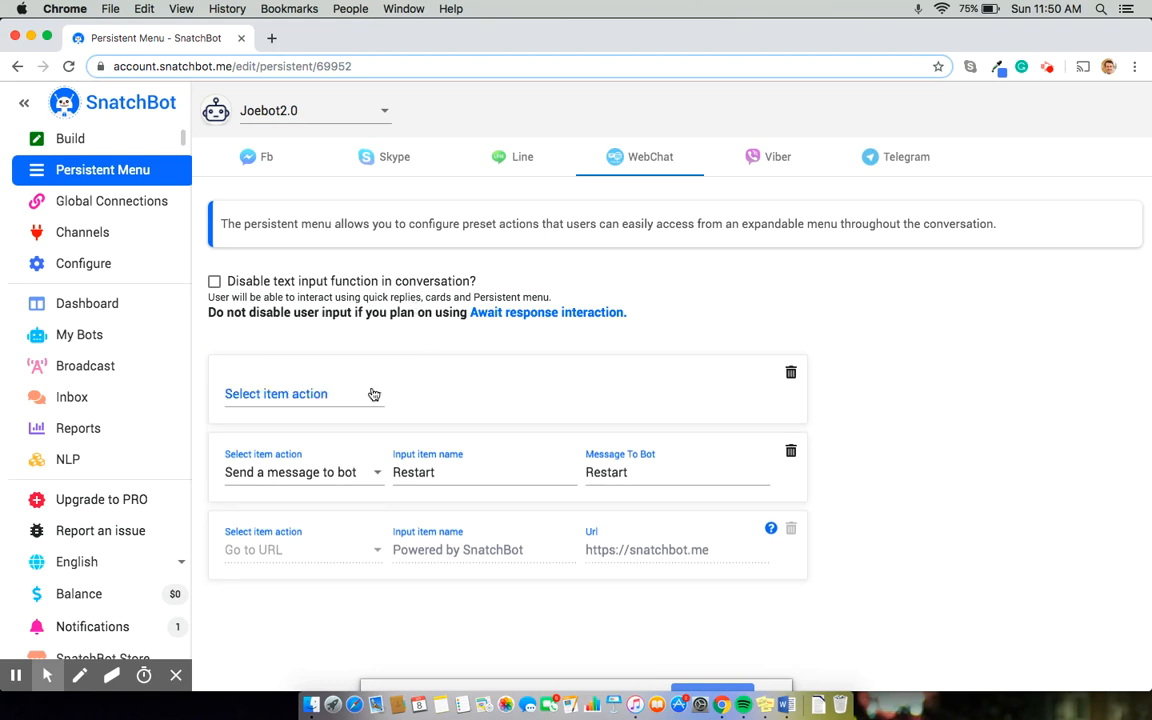
{"action": "left_click", "coordinate": [300, 393]}
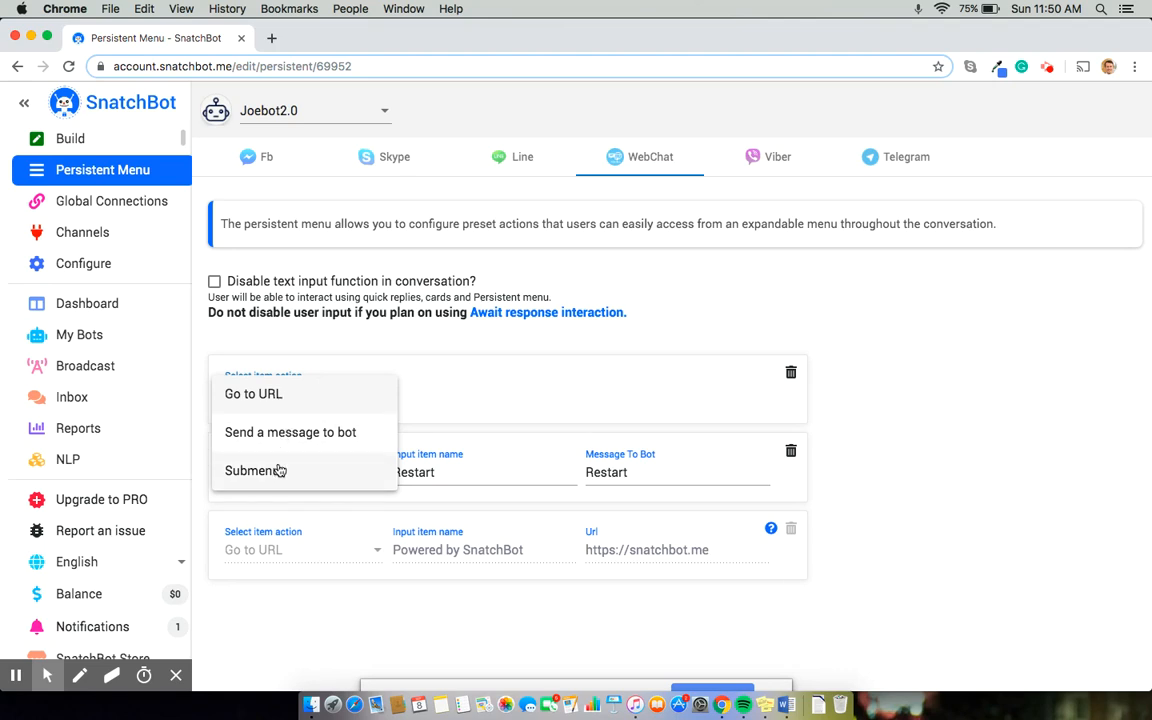
{"action": "left_click", "coordinate": [255, 470]}
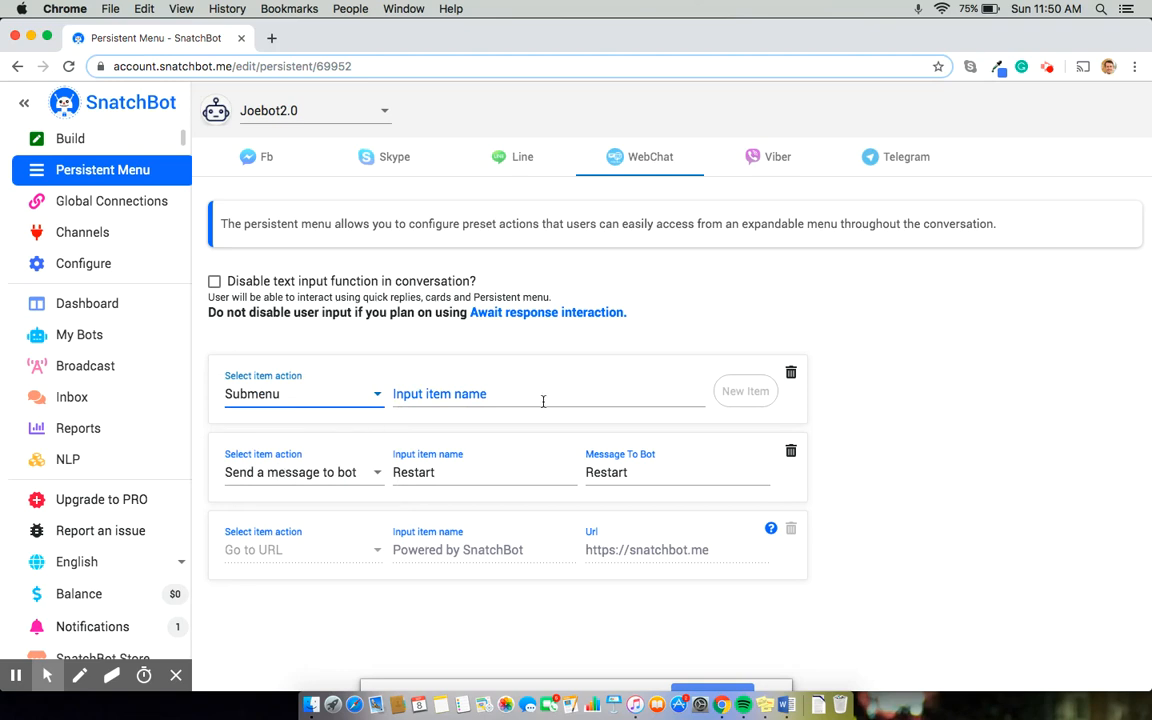
{"action": "left_click", "coordinate": [543, 393]}
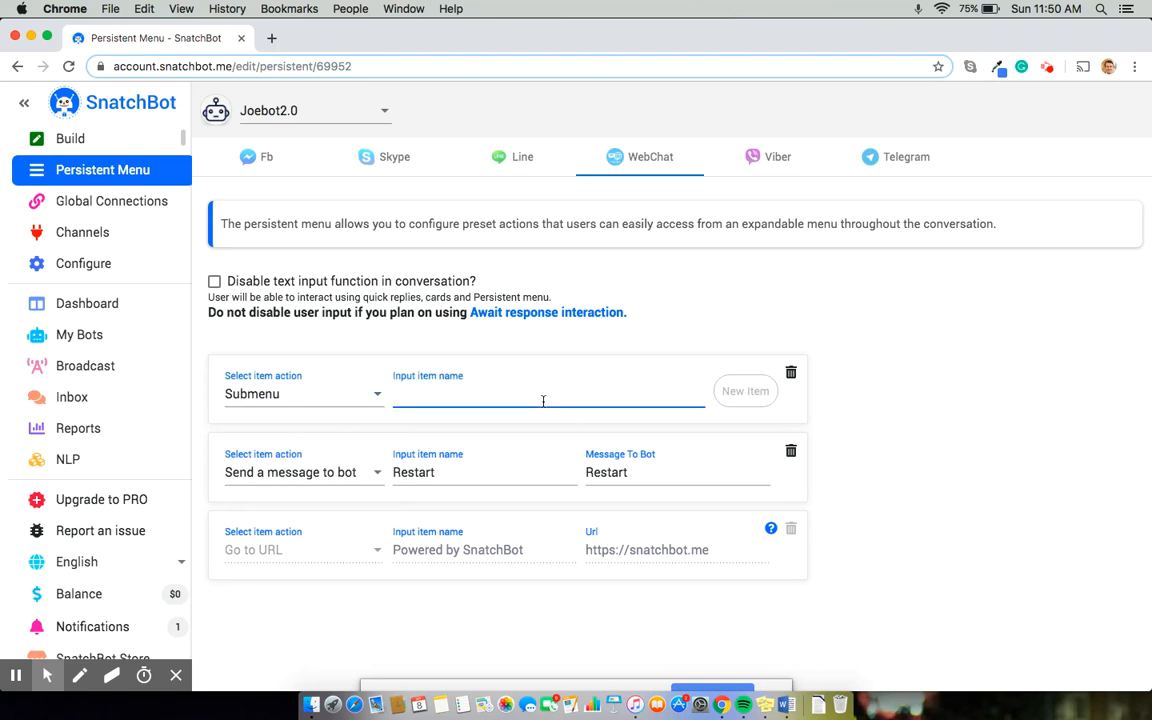
{"action": "type", "text": "Co"}
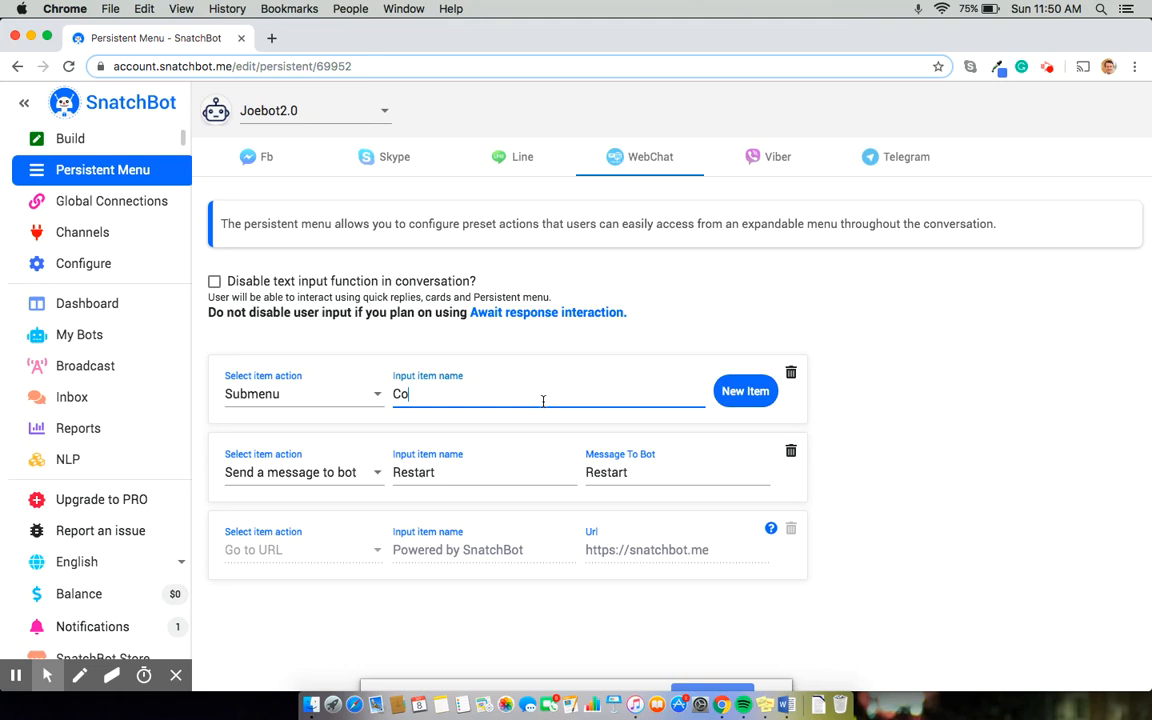
{"action": "type", "text": "ntact"}
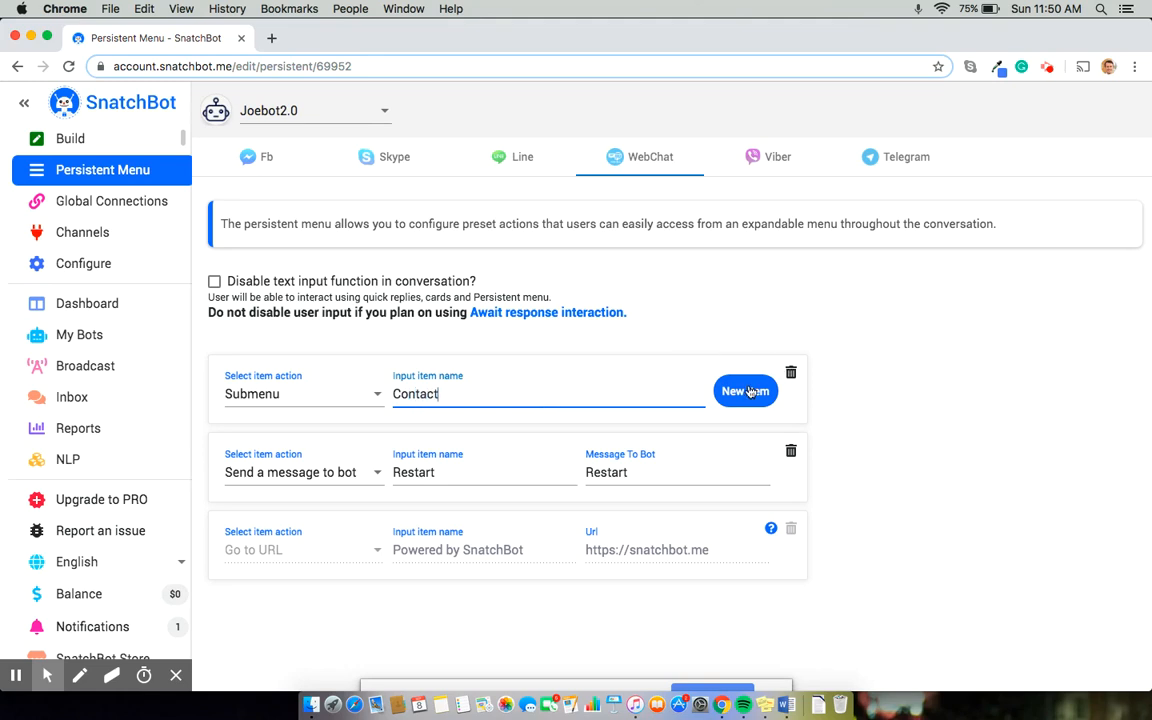
{"action": "left_click", "coordinate": [745, 391]}
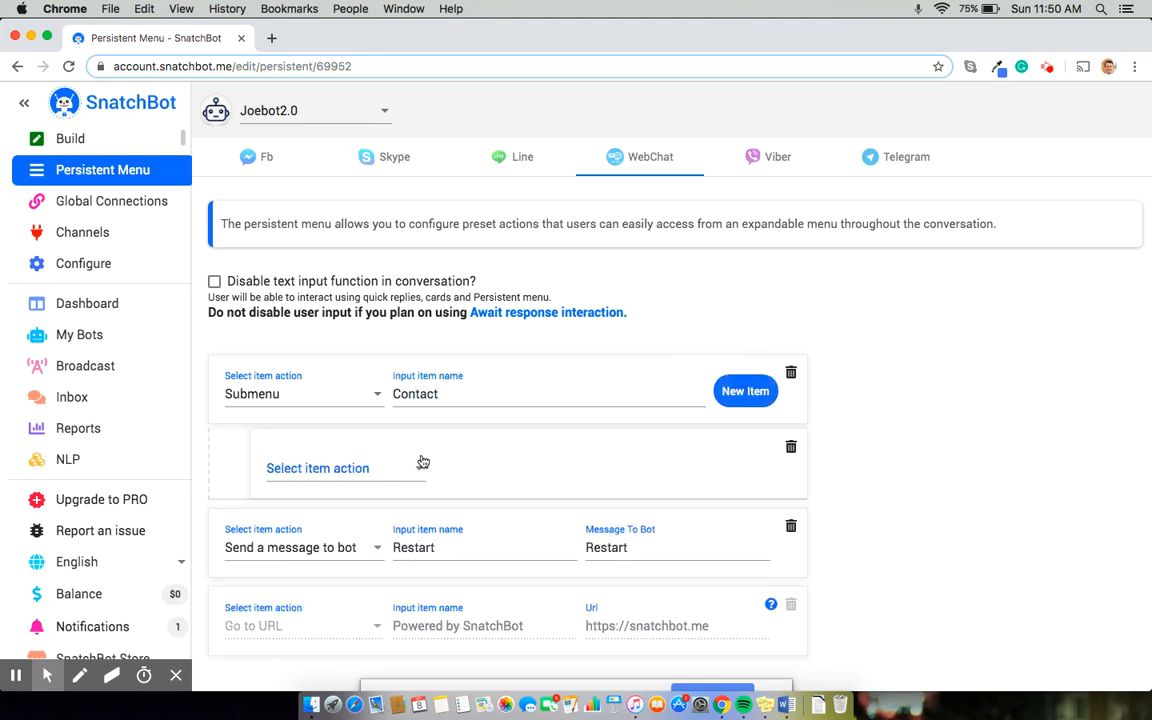
Make Contact's child a Submenu named 'Phone' with its own empty child item.
{"action": "left_click", "coordinate": [317, 468]}
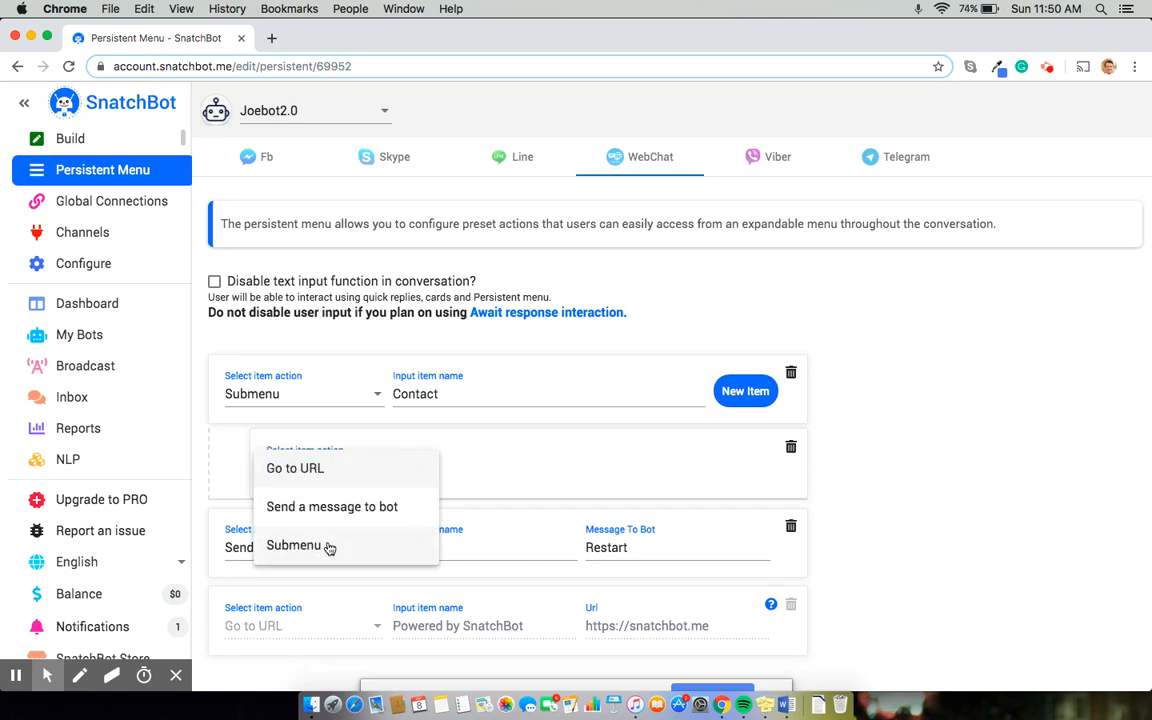
{"action": "left_click", "coordinate": [294, 545]}
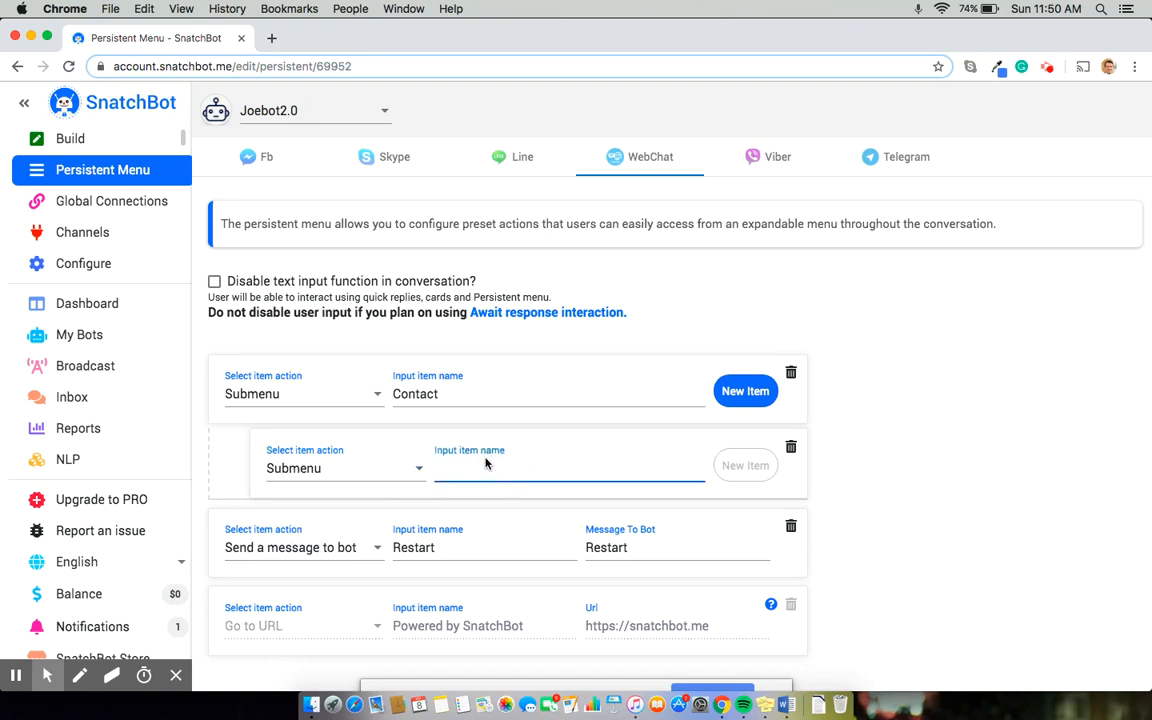
{"action": "type", "text": "Pho"}
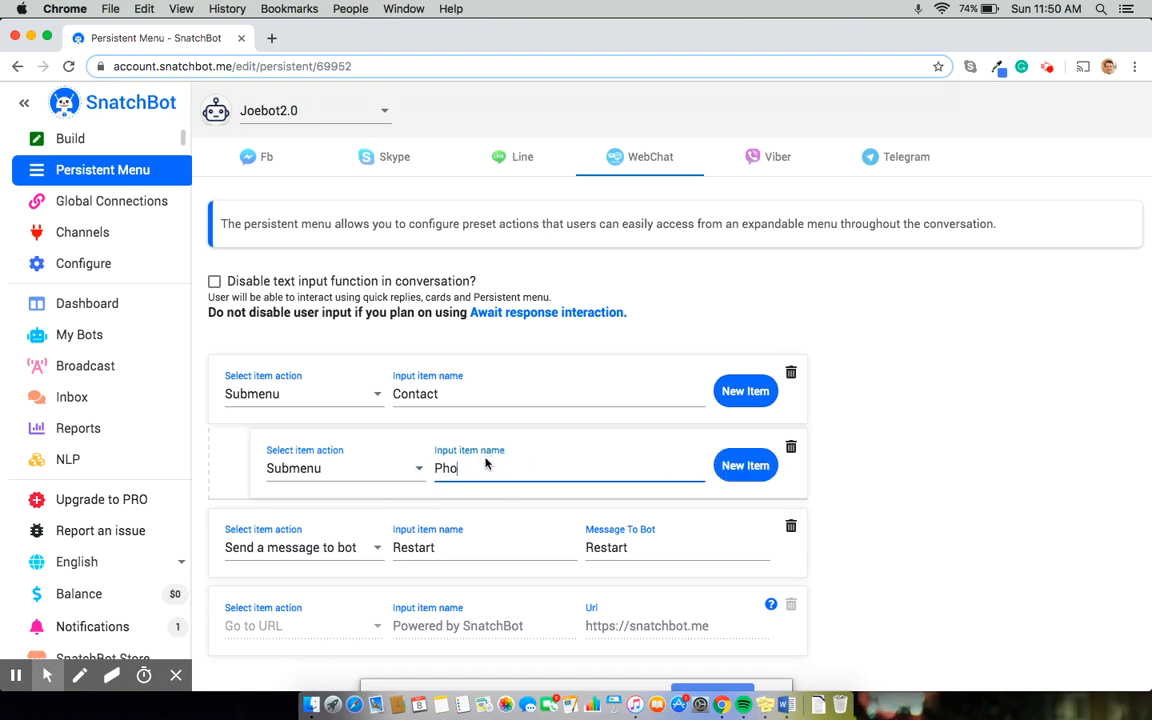
{"action": "type", "text": "ne"}
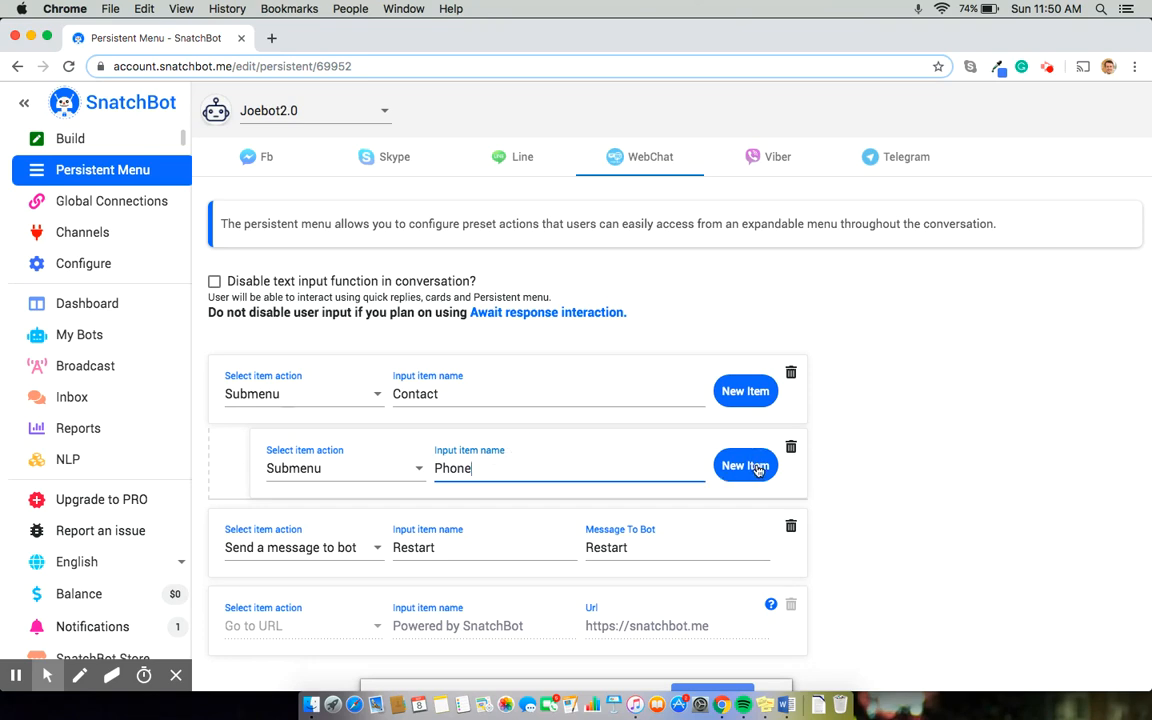
{"action": "left_click", "coordinate": [745, 465]}
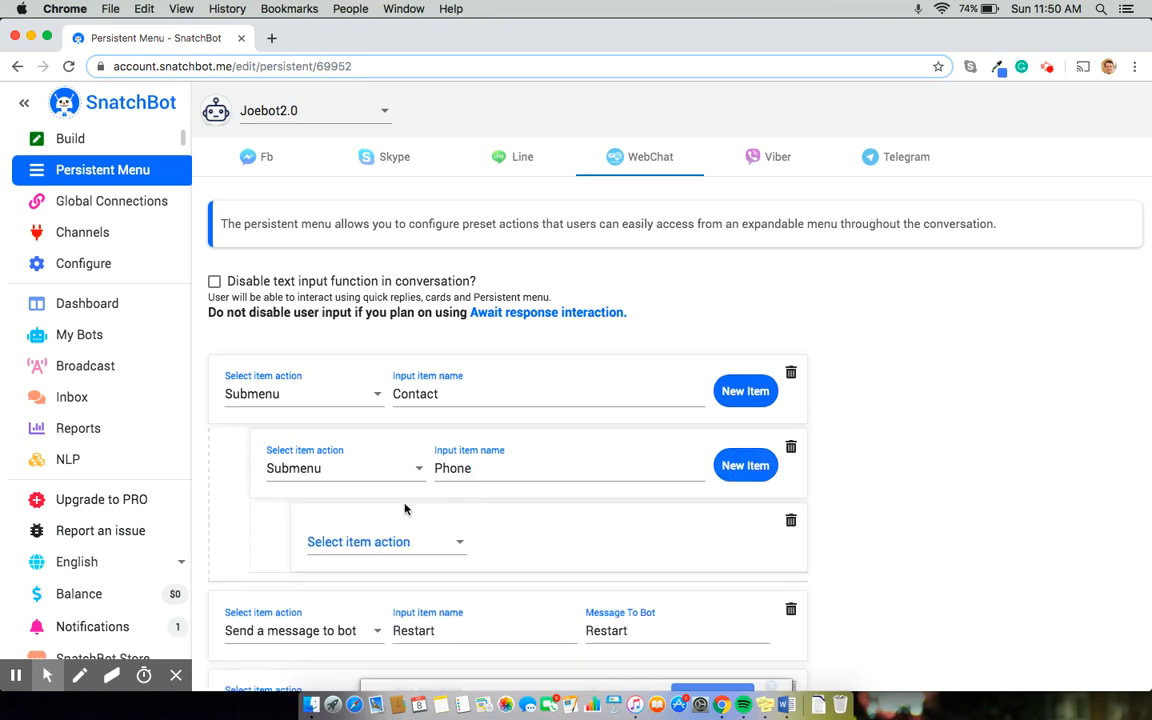
Set the innermost item to send message 'Phone', named 'Phone number'.
{"action": "left_click", "coordinate": [385, 541]}
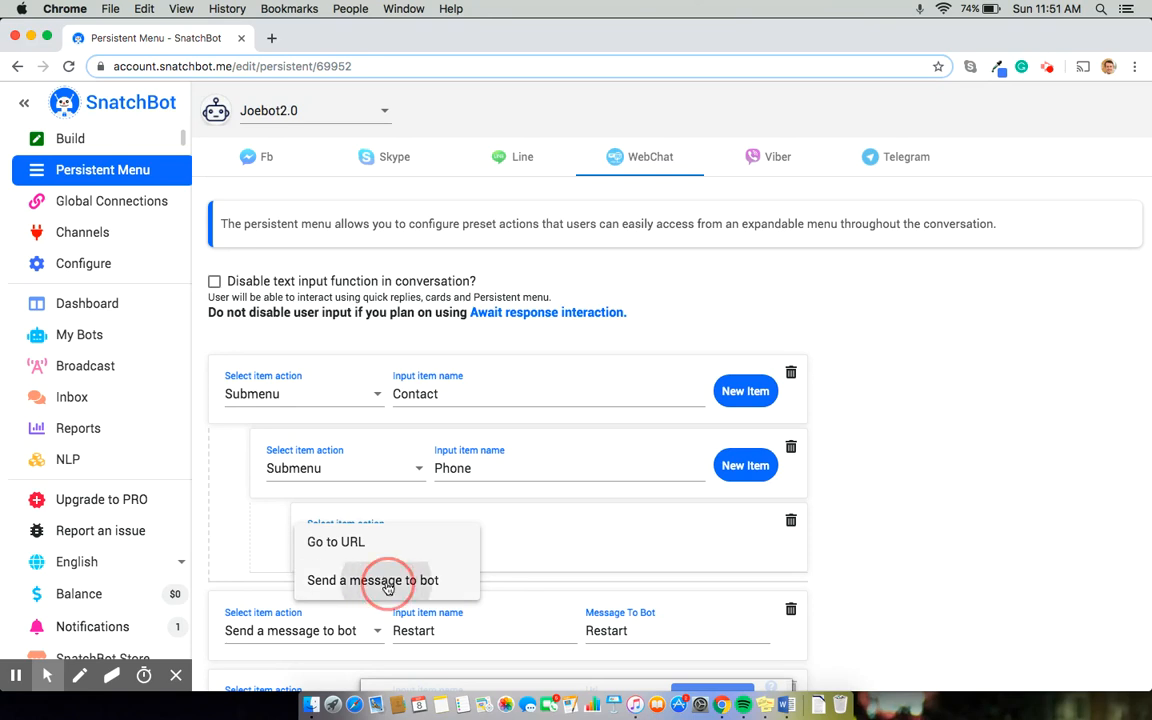
{"action": "left_click", "coordinate": [372, 580]}
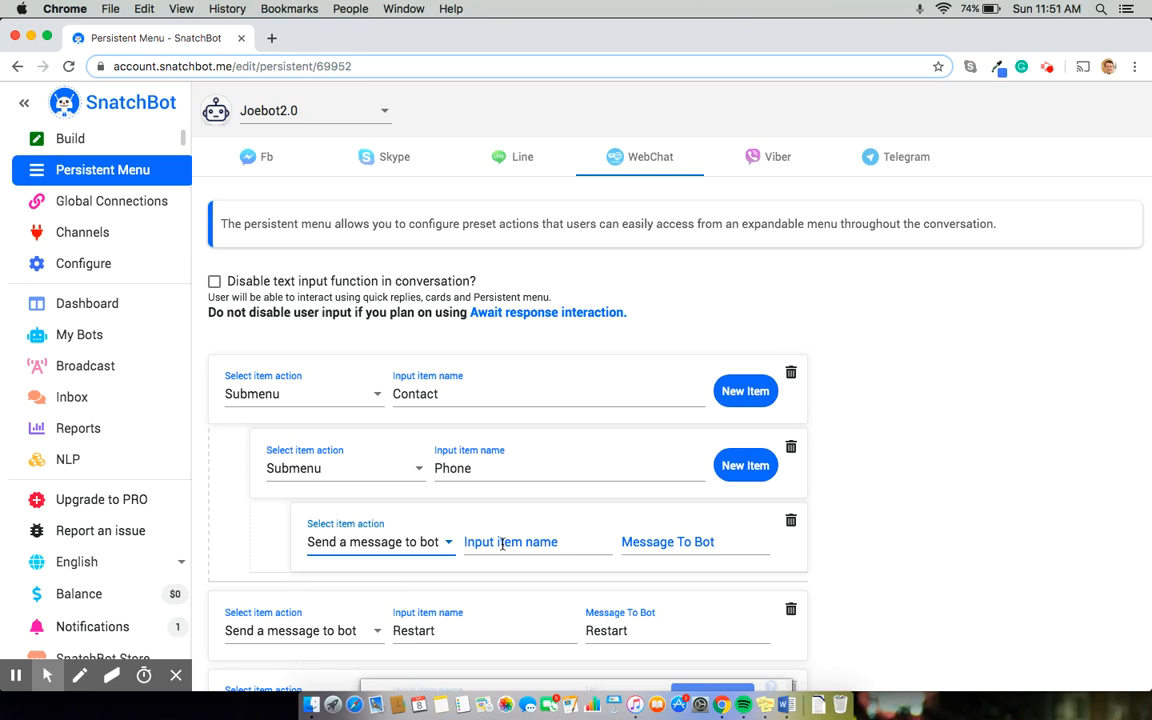
{"action": "type", "text": "P"}
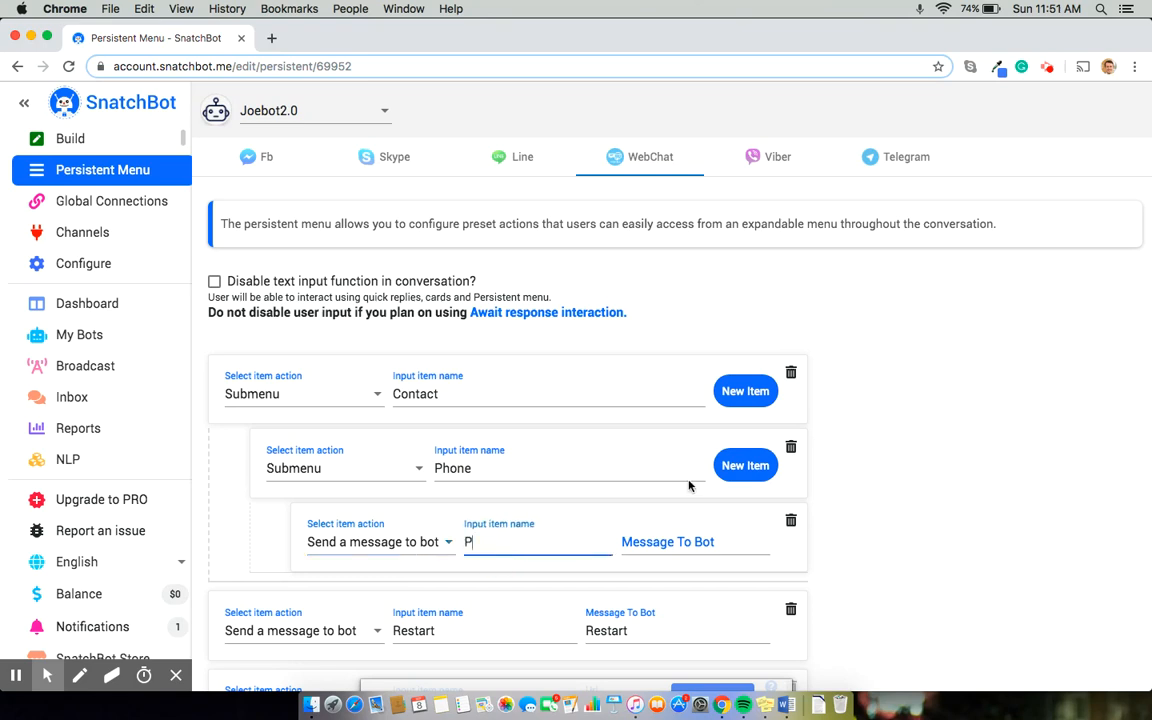
{"action": "type", "text": "hone number"}
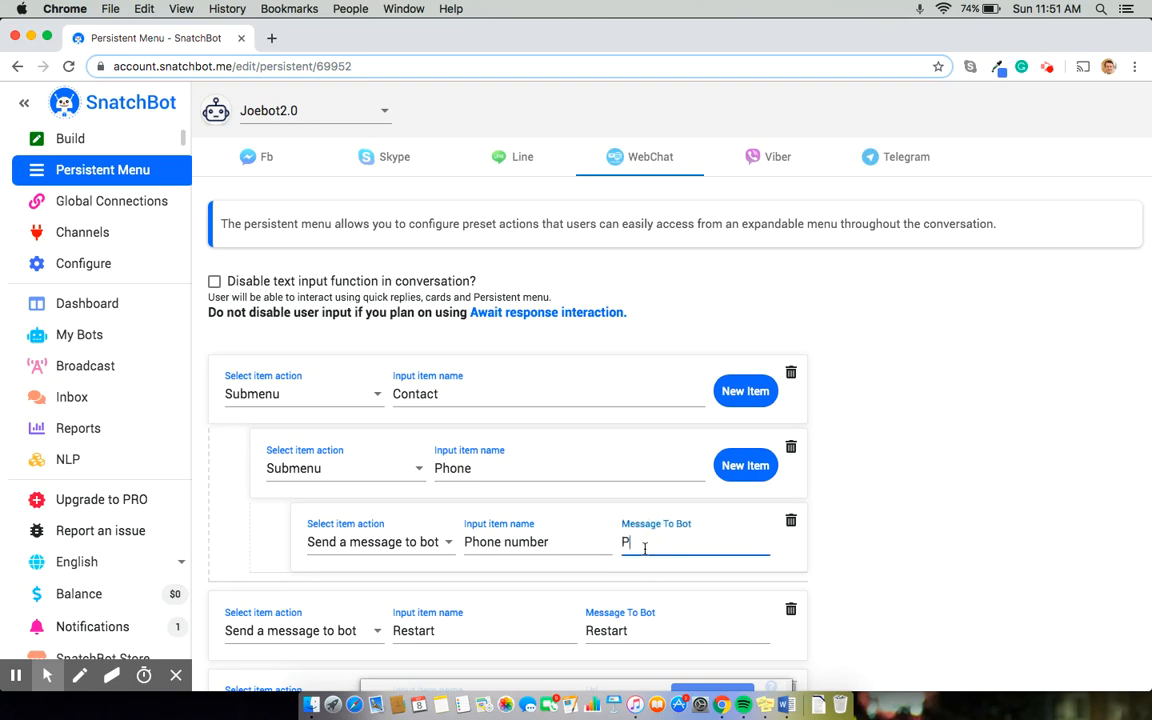
{"action": "type", "text": "hone"}
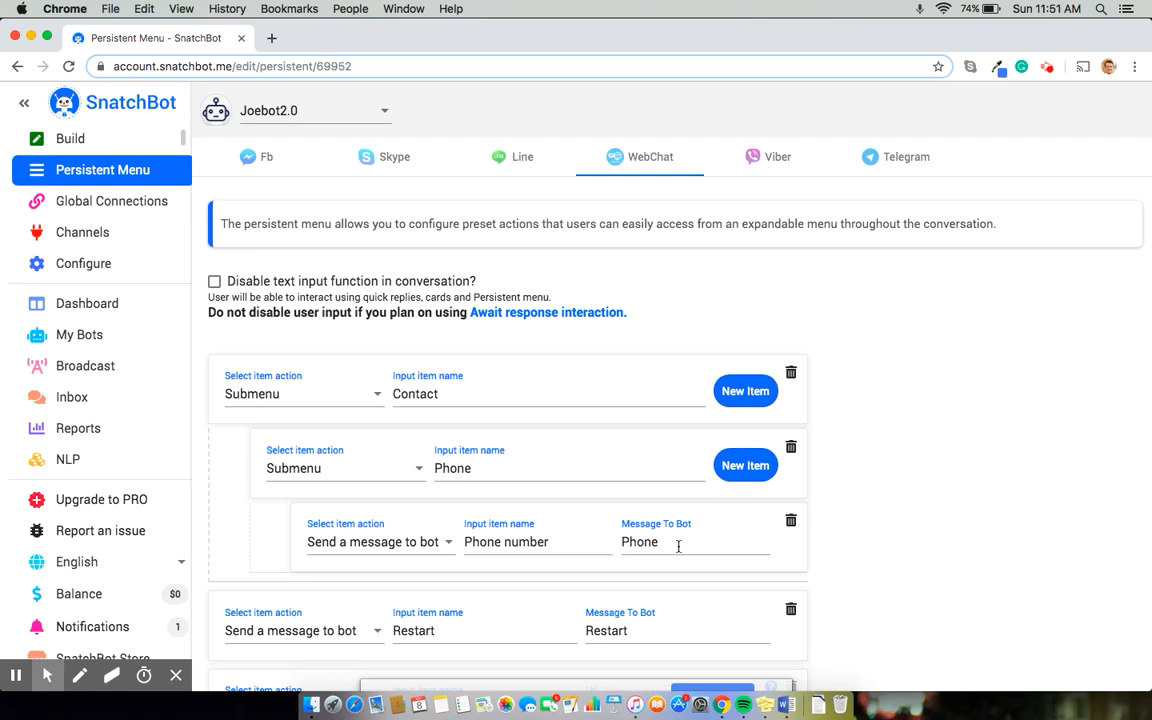
{"action": "scroll", "scroll_direction": "down", "scroll_amount": 3}
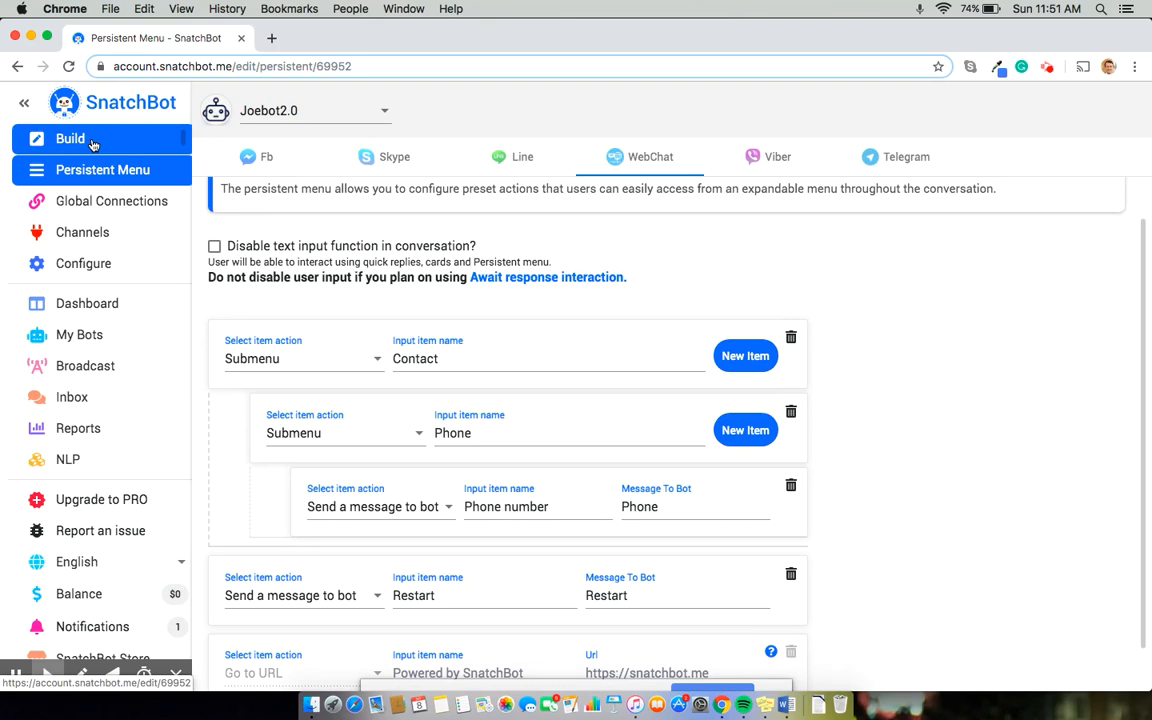
Restart the Build page test chat and open its persistent menu.
{"action": "left_click", "coordinate": [70, 138]}
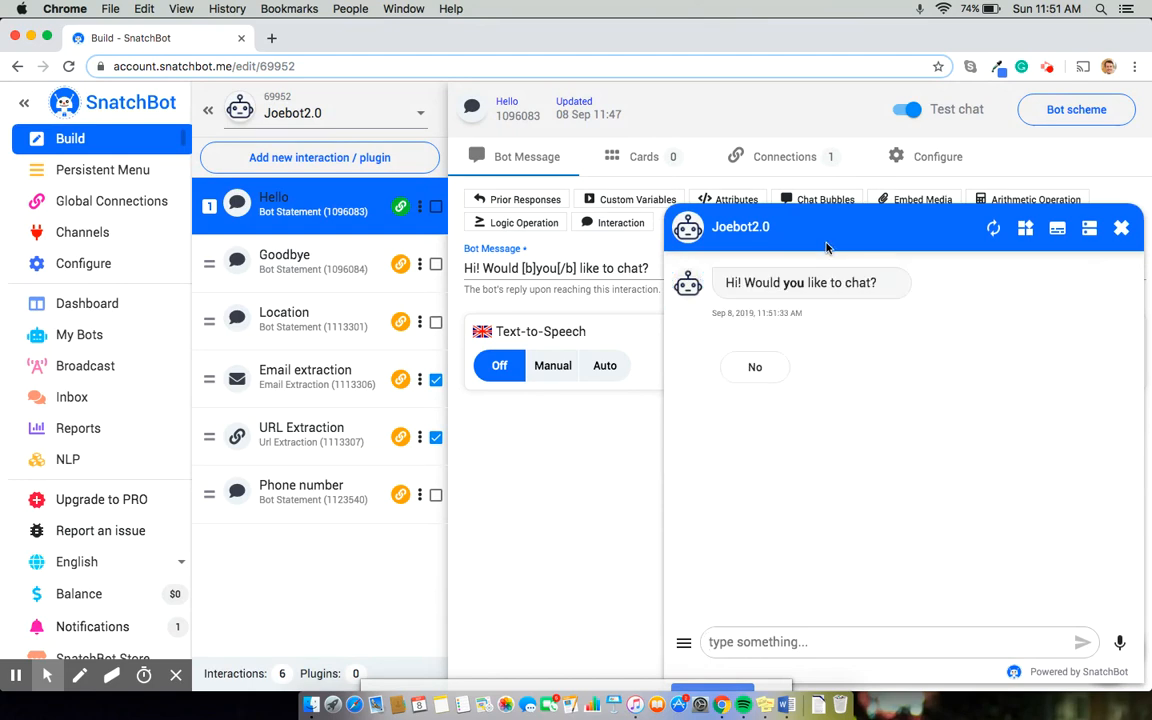
{"action": "left_click", "coordinate": [992, 228]}
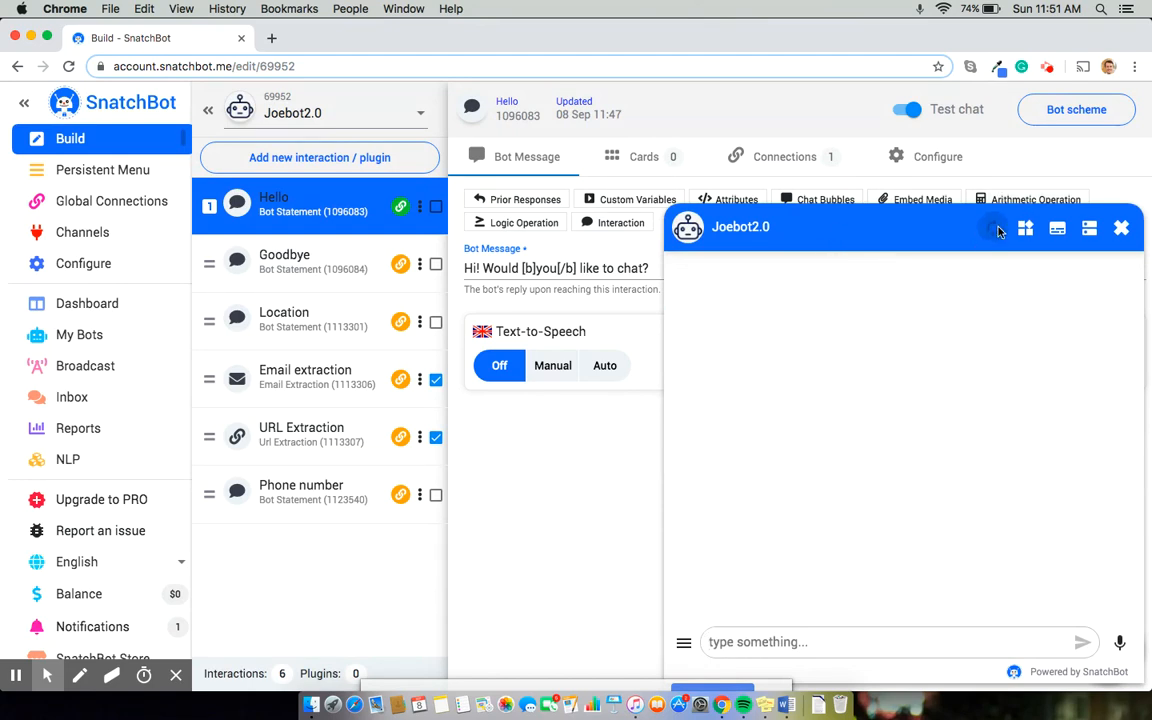
{"action": "left_click", "coordinate": [992, 228]}
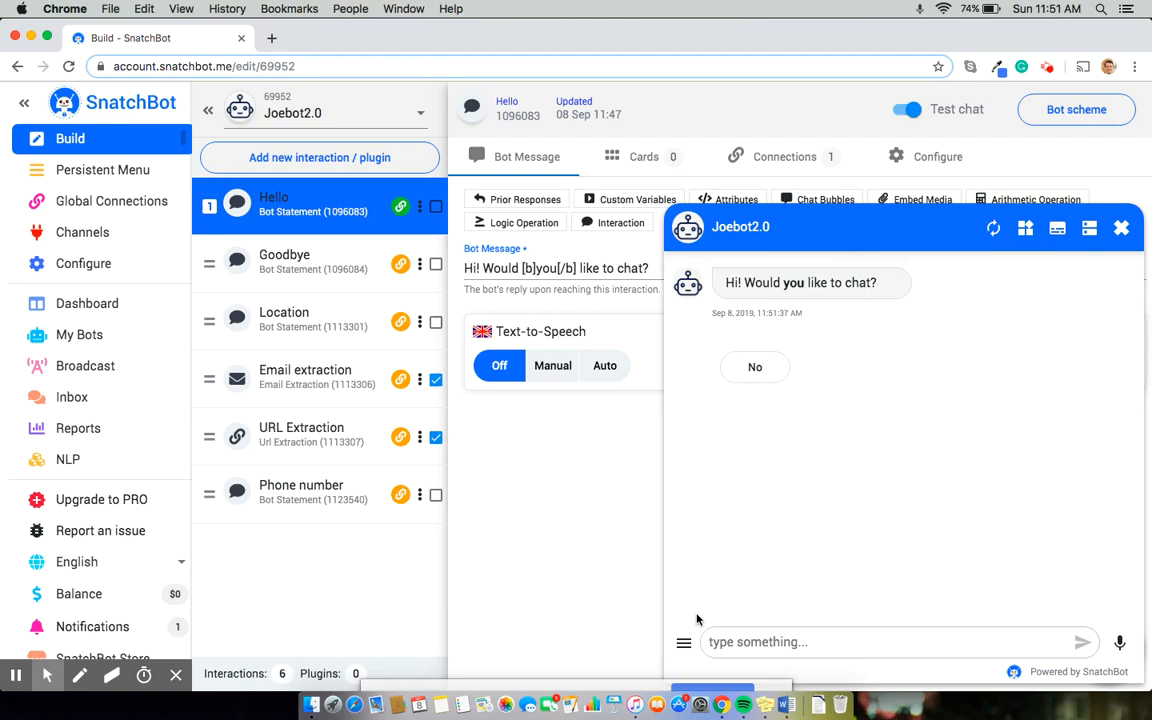
{"action": "left_click", "coordinate": [684, 642]}
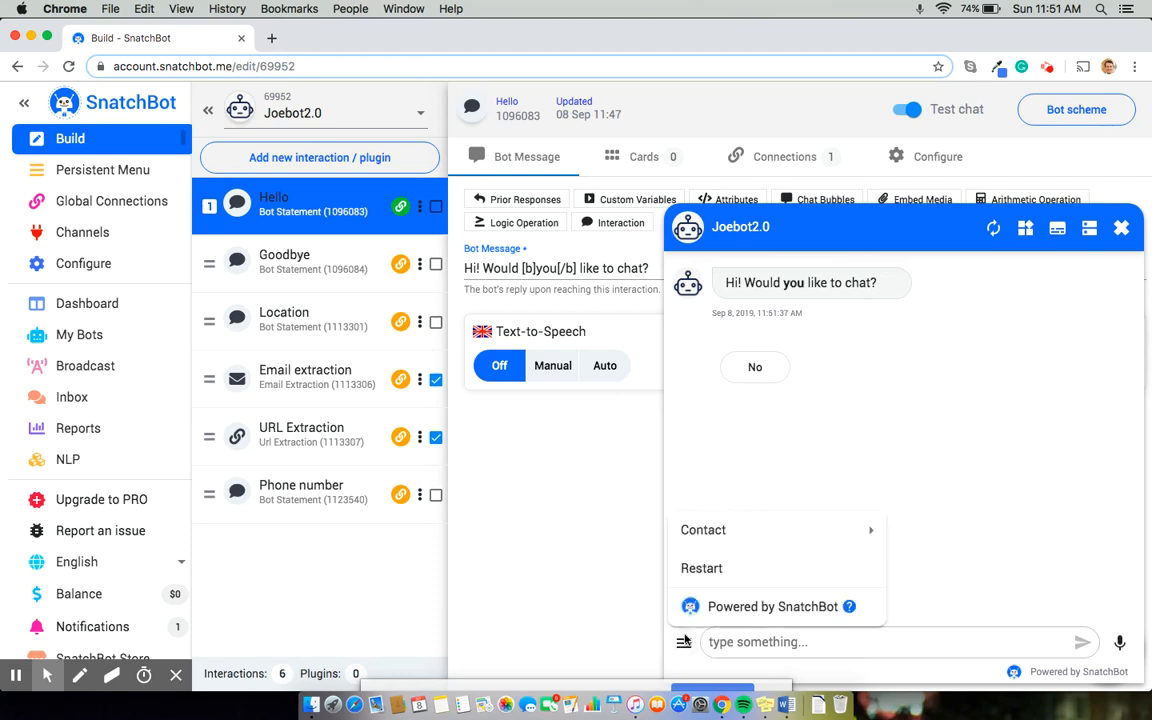
{"action": "mouse_move", "coordinate": [720, 607]}
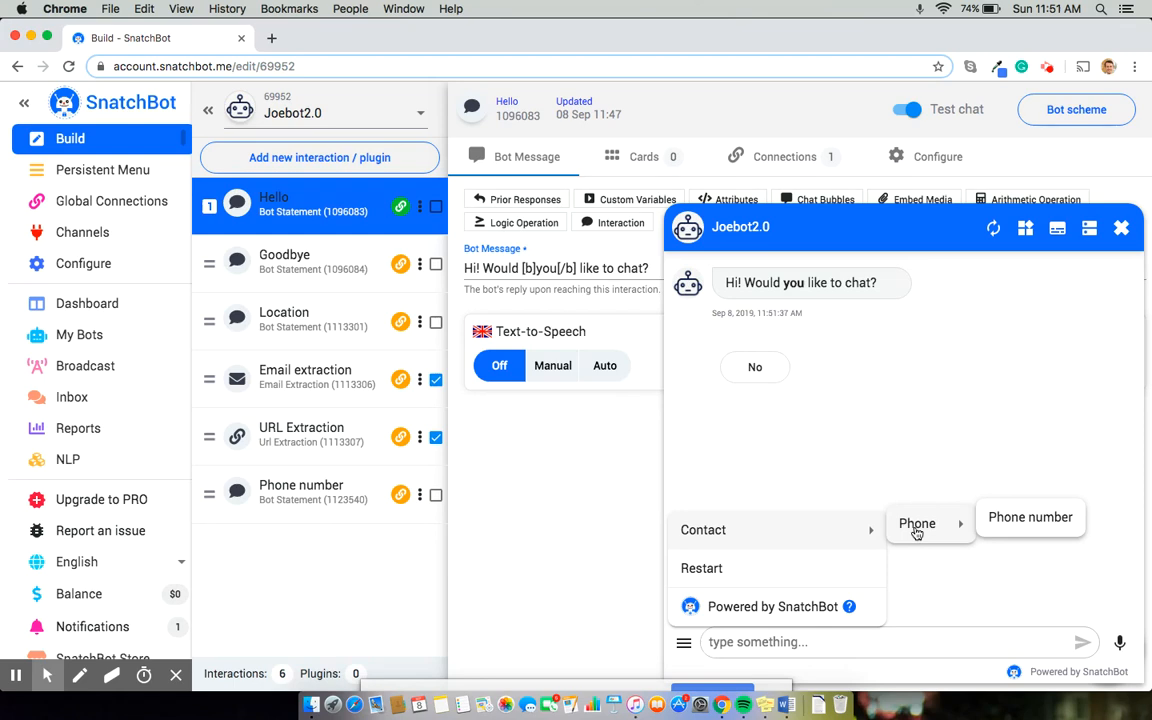
{"action": "mouse_move", "coordinate": [872, 535]}
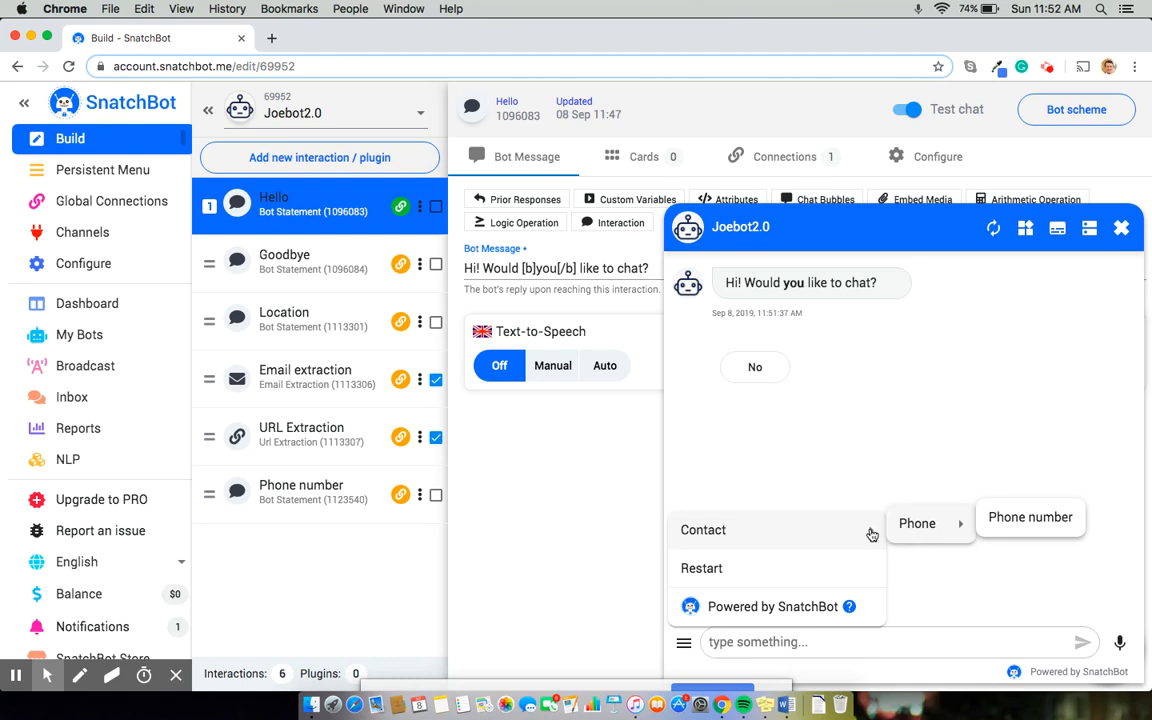
{"action": "mouse_move", "coordinate": [917, 523]}
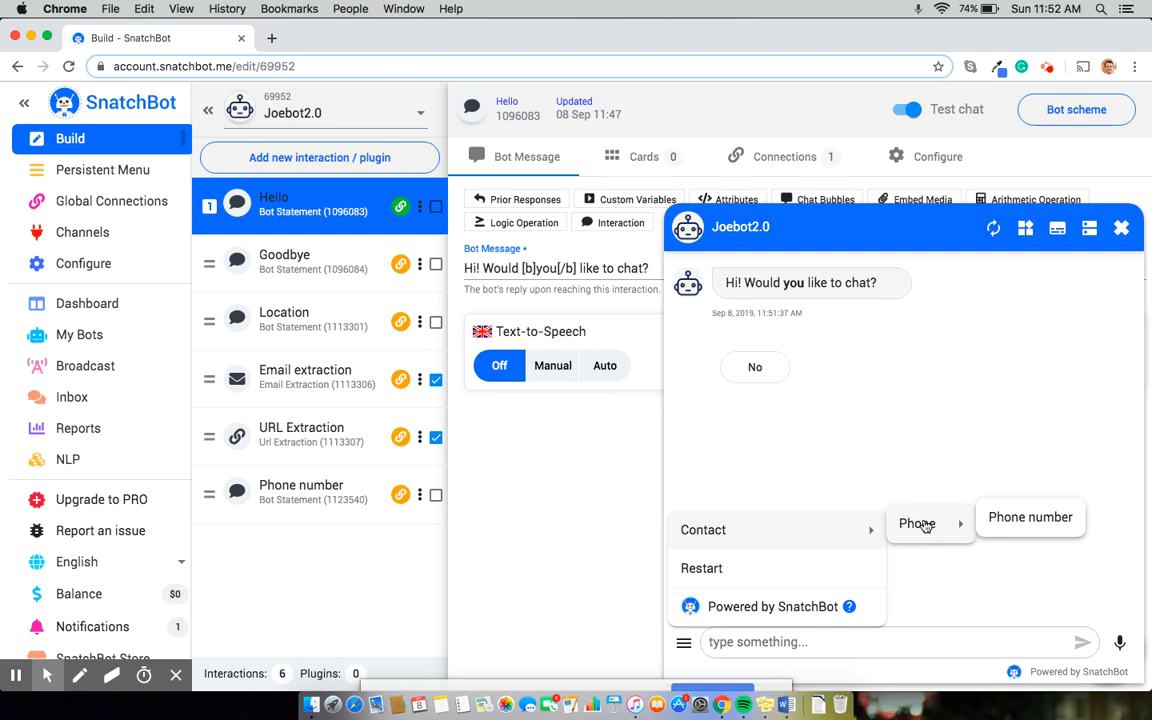
{"action": "mouse_move", "coordinate": [1030, 517]}
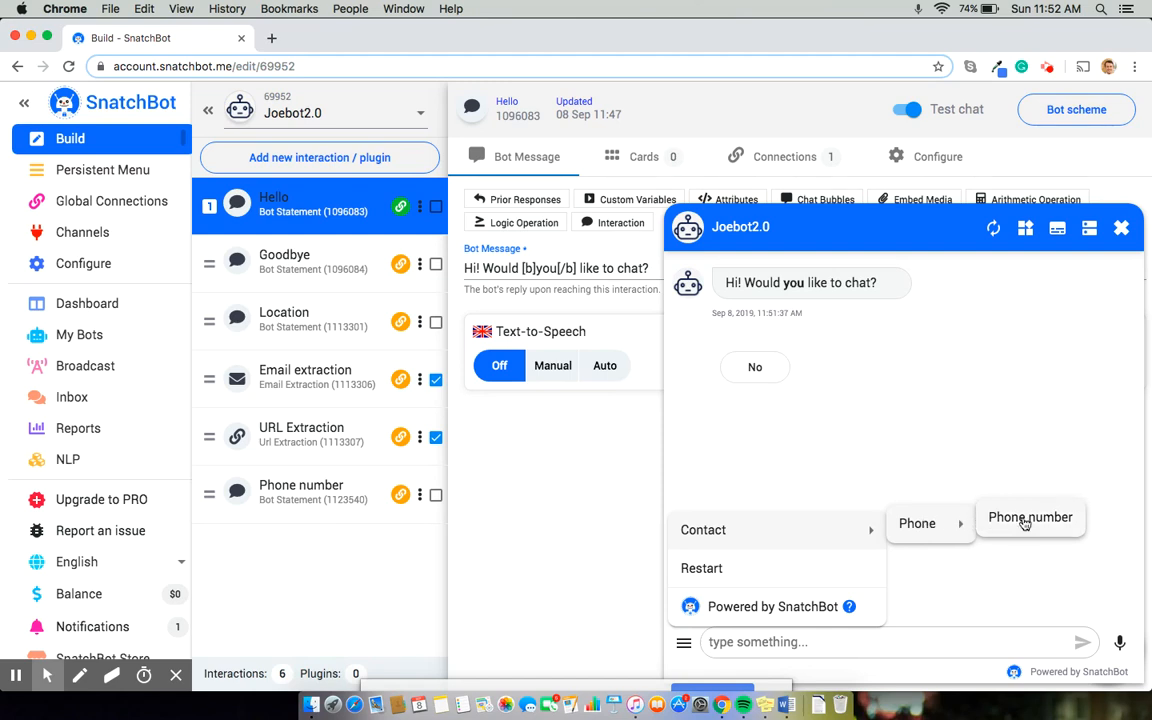
{"action": "left_click", "coordinate": [1030, 517]}
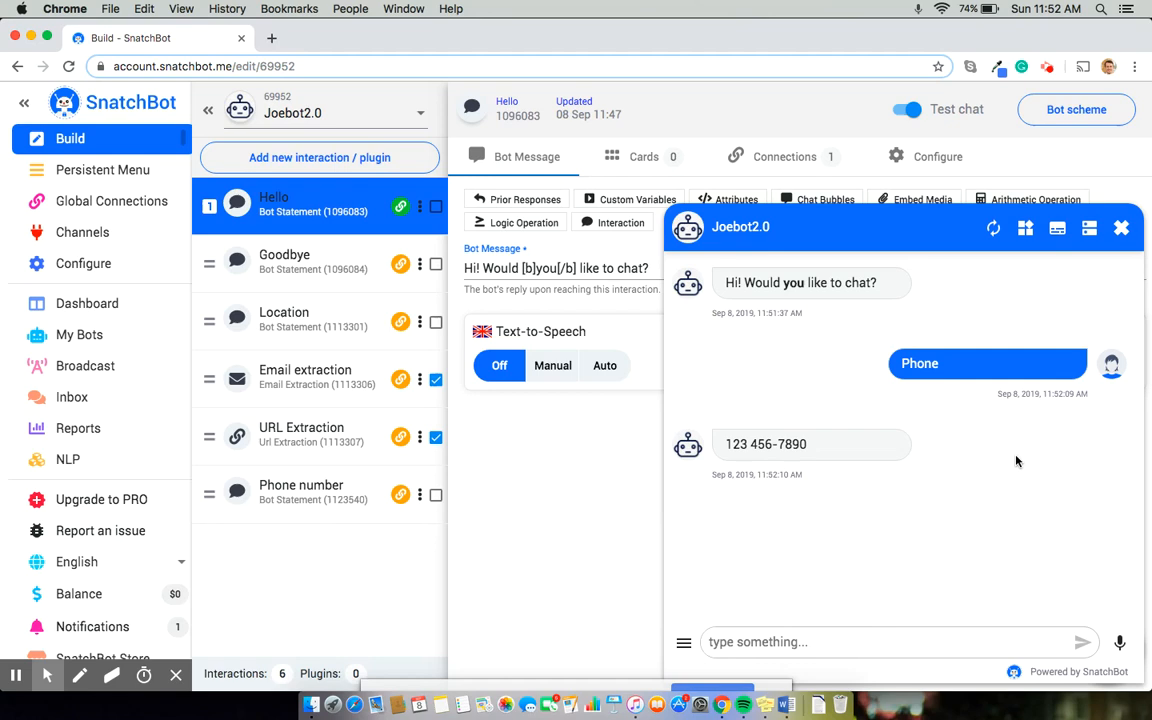
{"action": "mouse_move", "coordinate": [805, 458]}
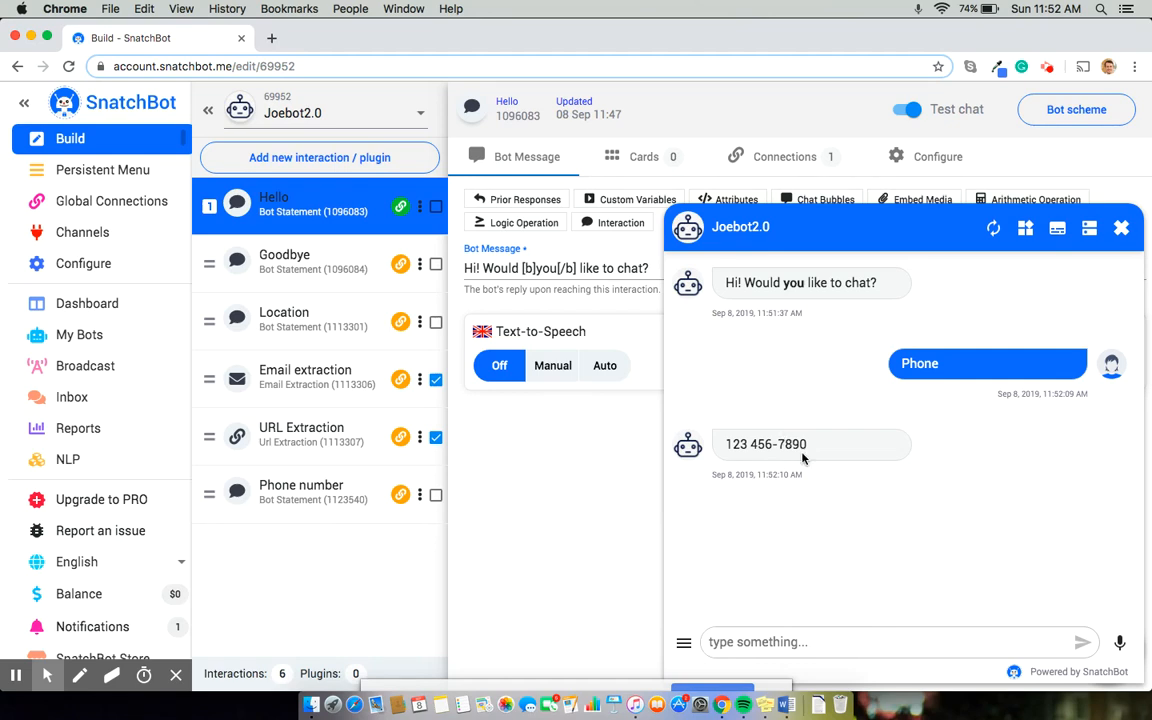